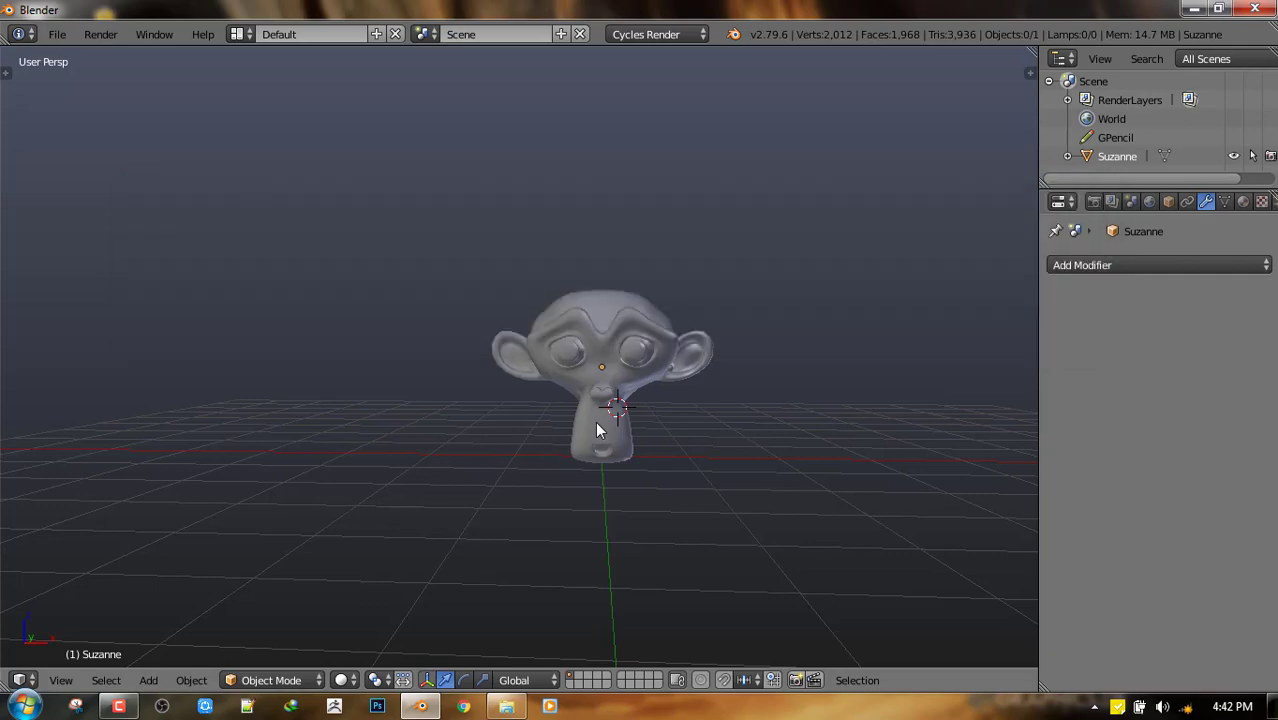
{"action": "mouse_move", "coordinate": [700, 370]}
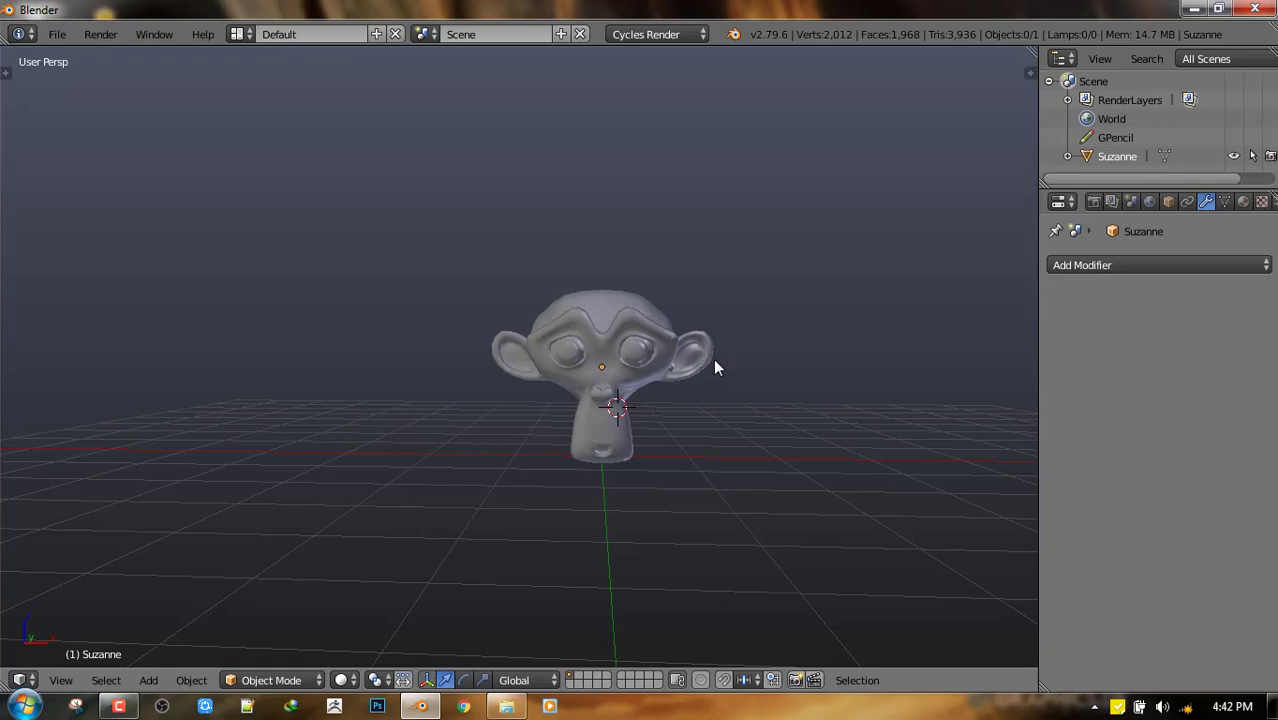
Step: Orbit Suzanne, select her sharp brow, ear and chin edges in Edit Mode, then enter Vertex Paint
{"action": "left_click_drag", "start_coordinate": [715, 367], "coordinate": [706, 409]}
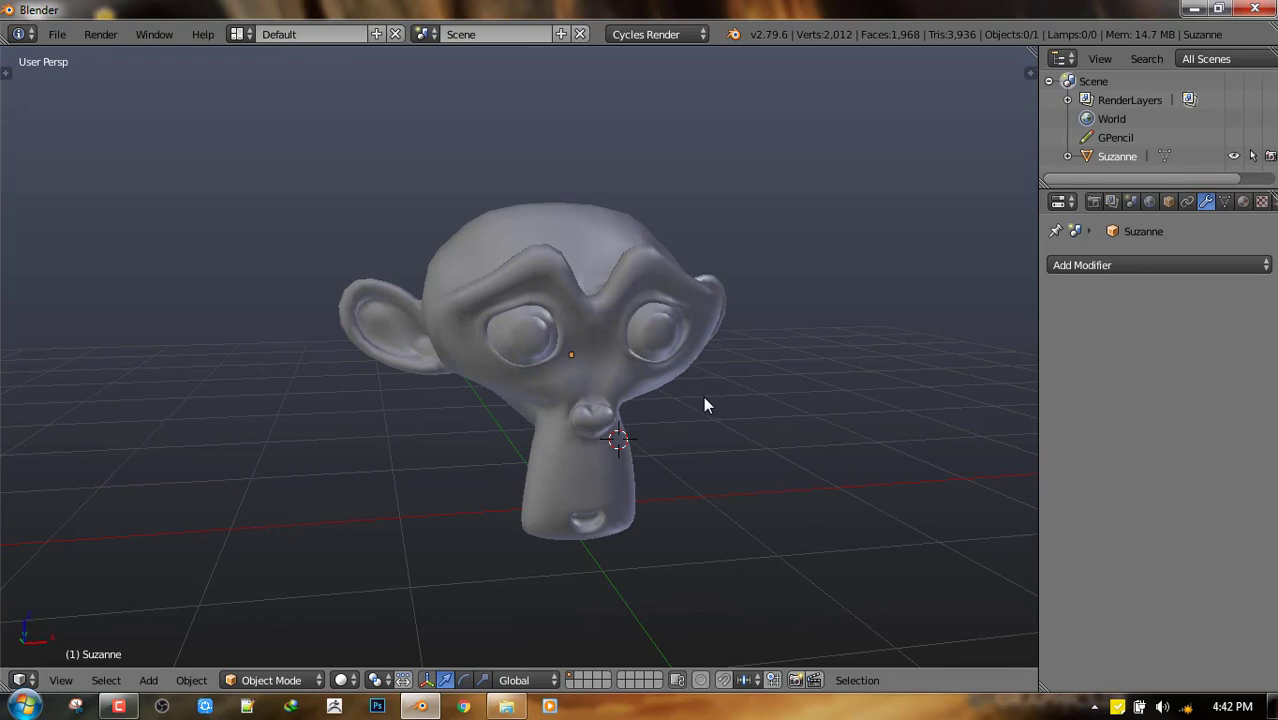
{"action": "mouse_move", "coordinate": [710, 405]}
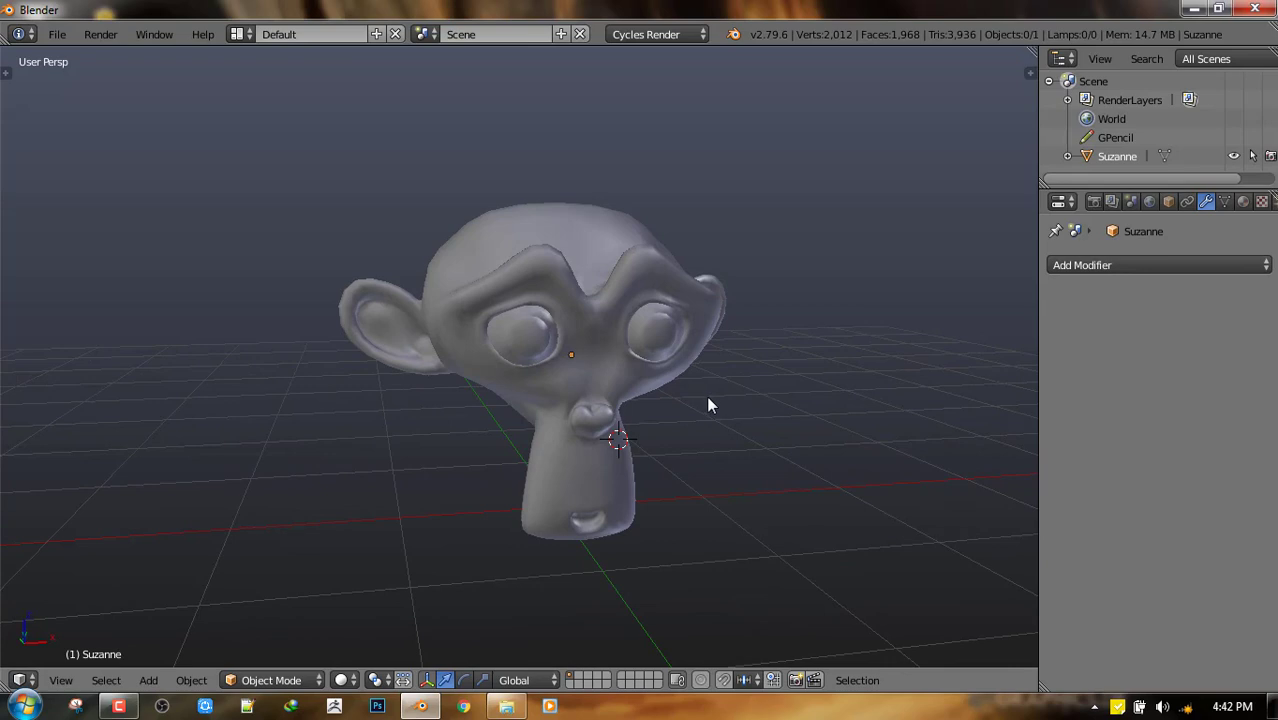
{"action": "left_click_drag", "start_coordinate": [710, 405], "coordinate": [670, 413]}
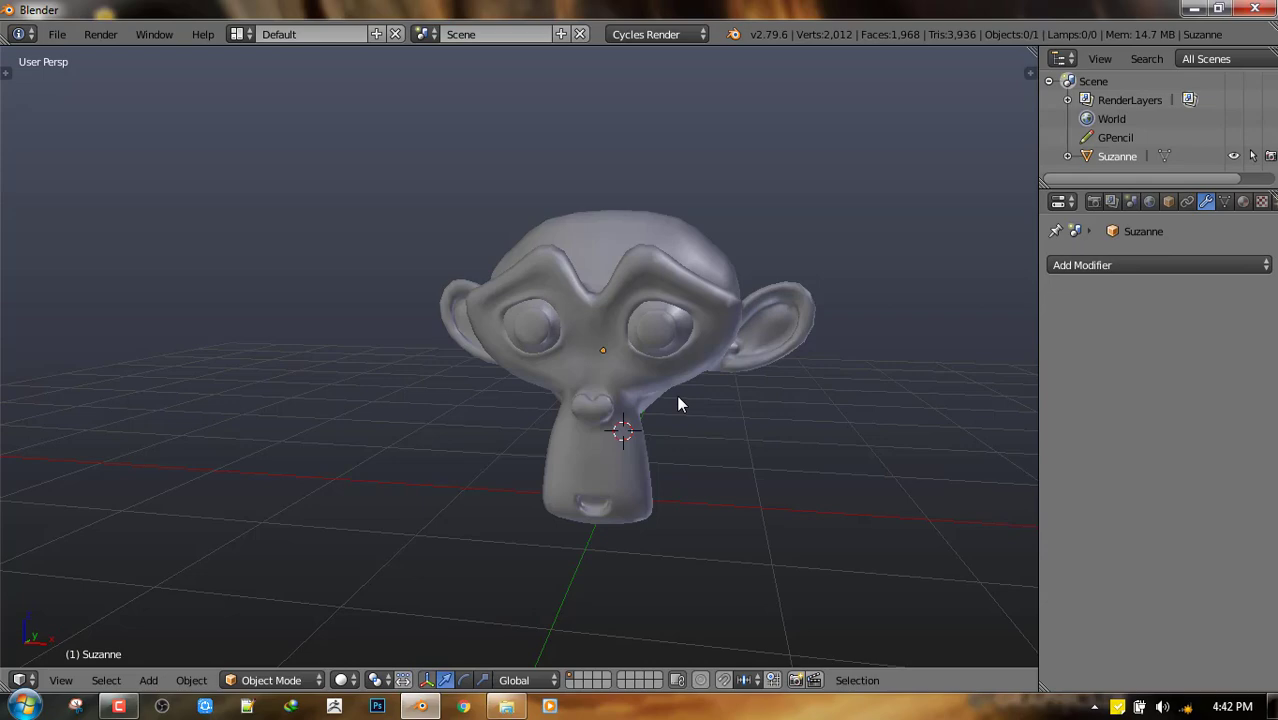
{"action": "left_click_drag", "start_coordinate": [680, 404], "coordinate": [770, 343]}
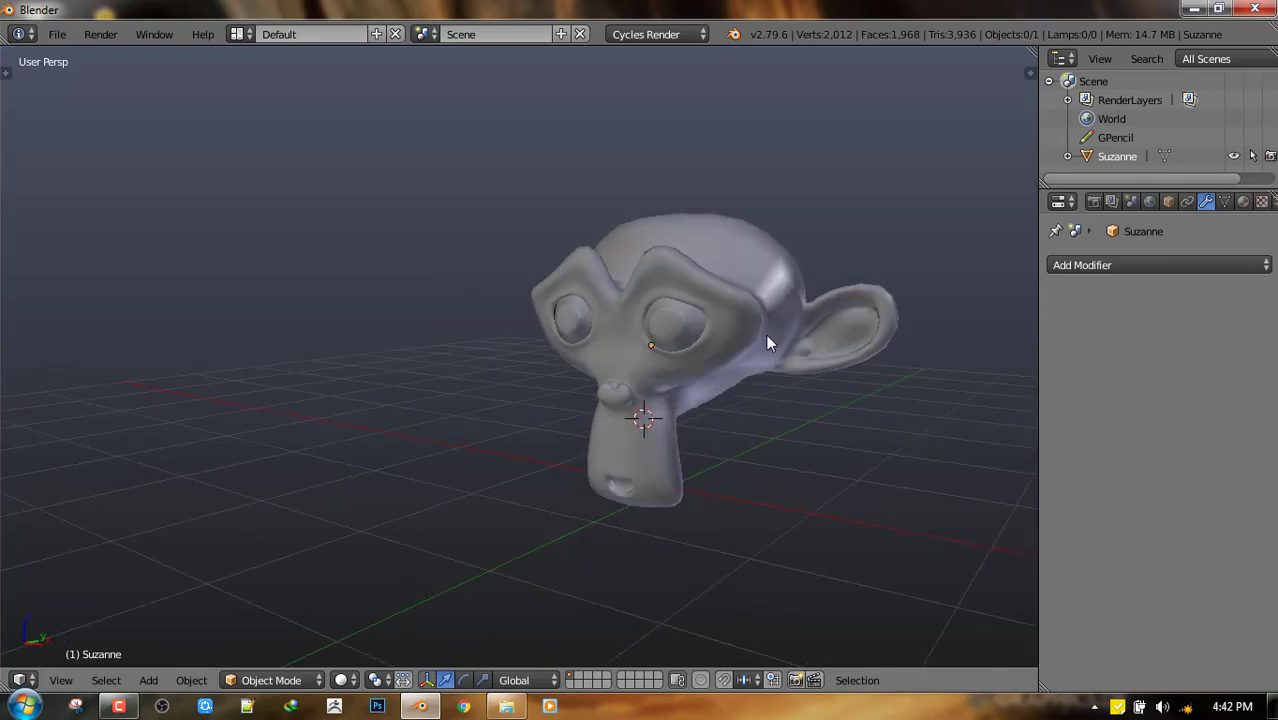
{"action": "key", "text": "Tab"}
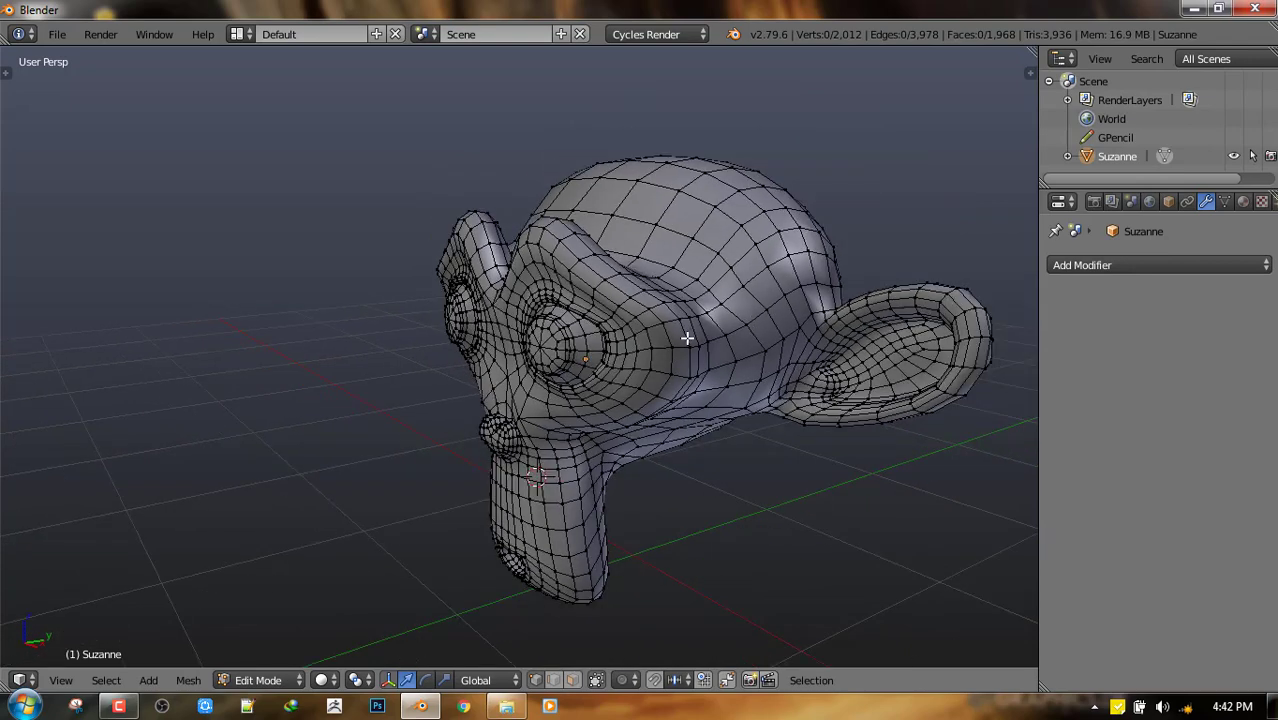
{"action": "left_click", "coordinate": [688, 338]}
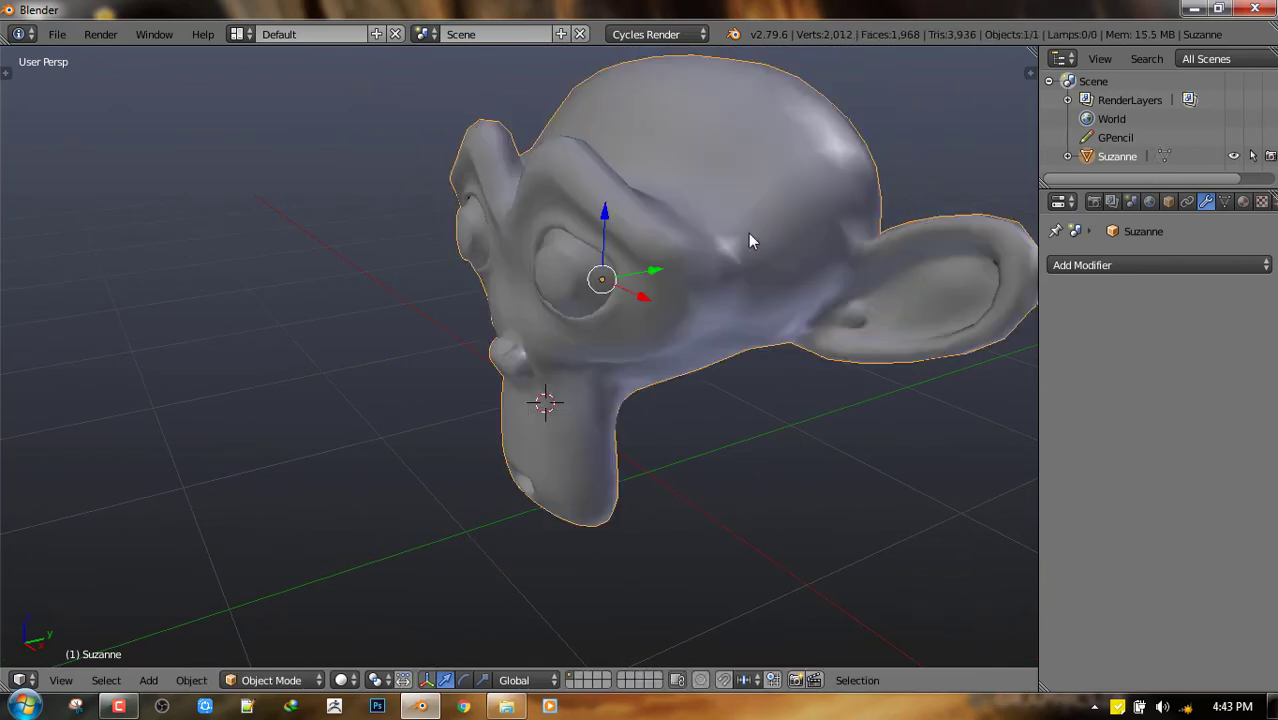
{"action": "key", "text": "Tab"}
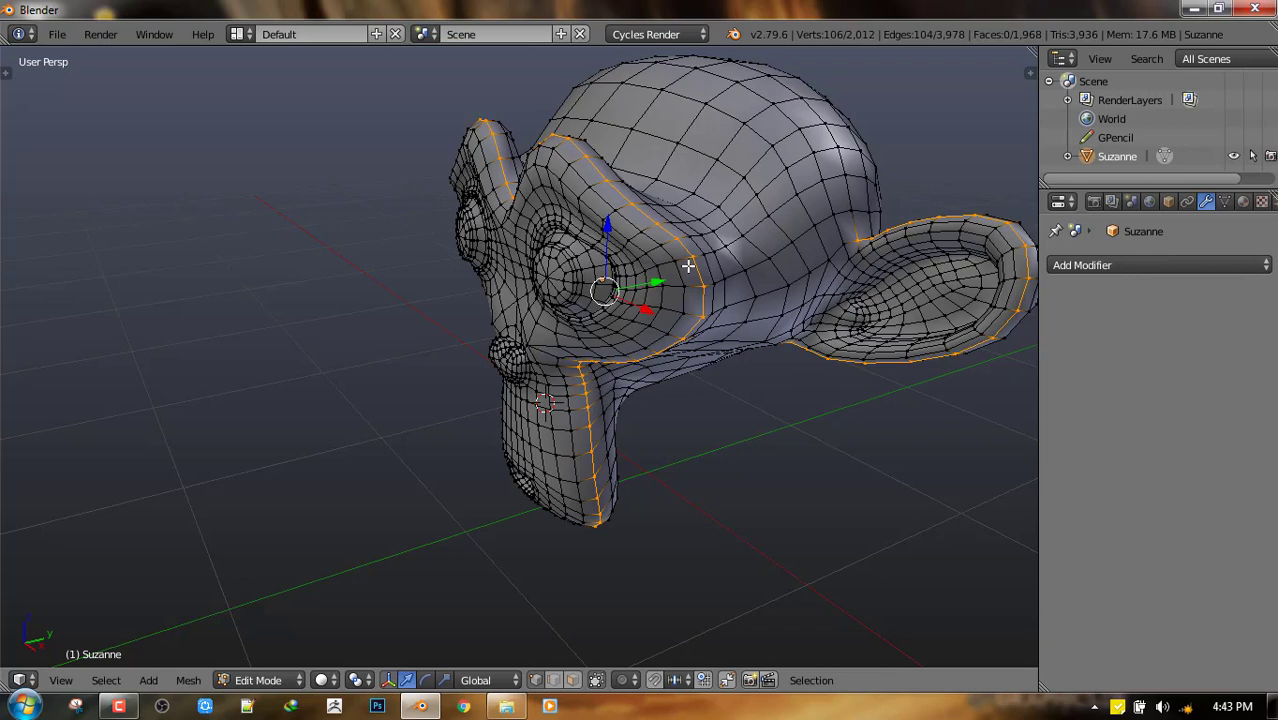
{"action": "key", "text": "Tab"}
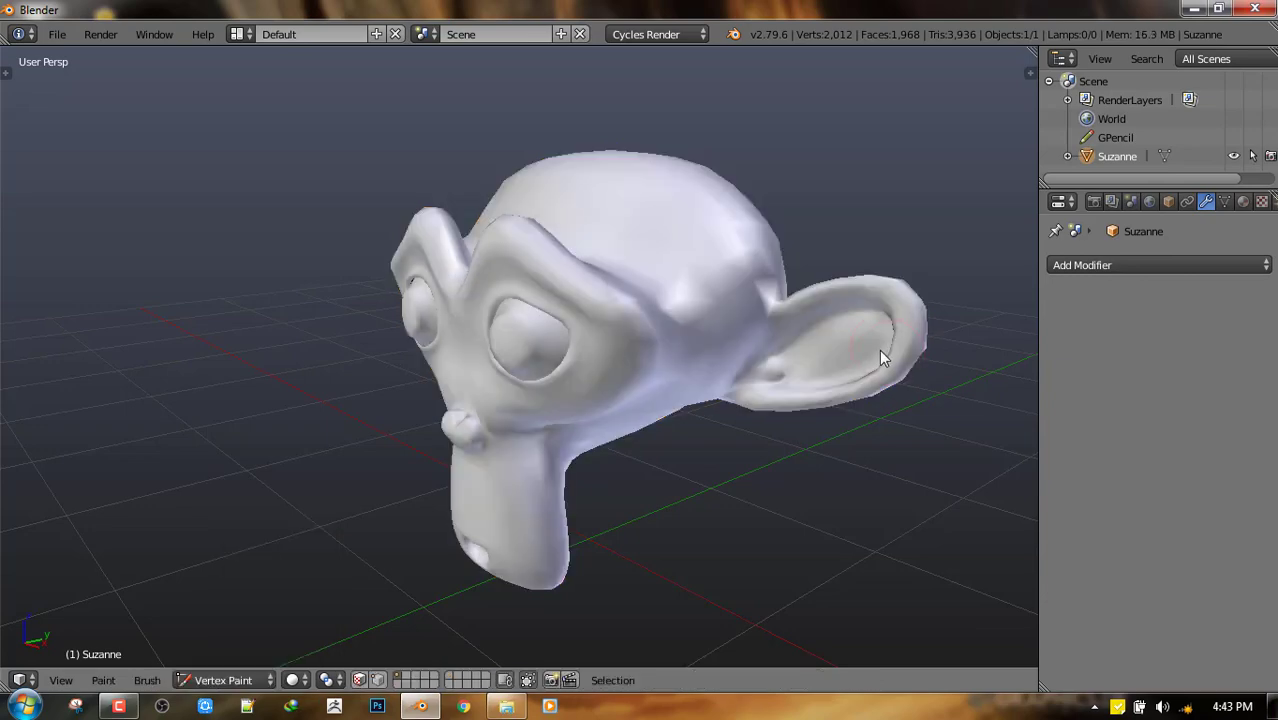
Step: Set the brush colour to black and paint dark strokes along Suzanne's selected edges
{"action": "left_click_drag", "start_coordinate": [883, 358], "coordinate": [755, 398]}
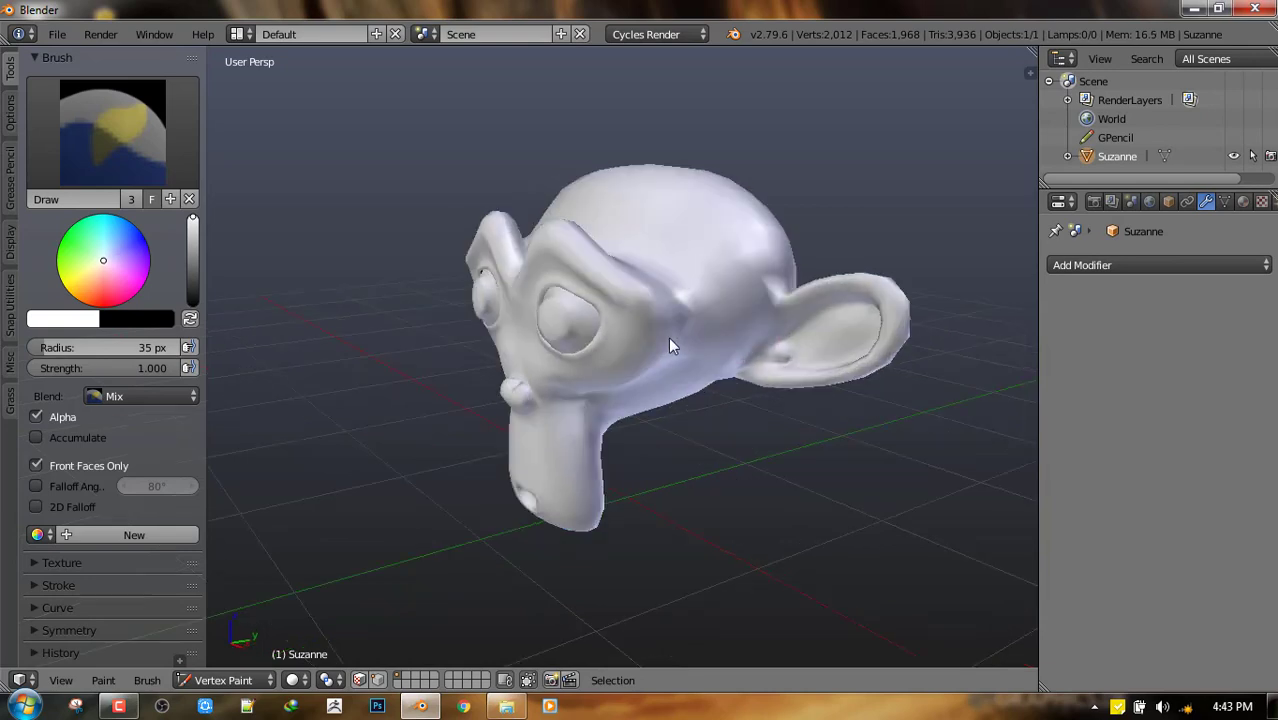
{"action": "left_click_drag", "start_coordinate": [670, 345], "coordinate": [850, 340]}
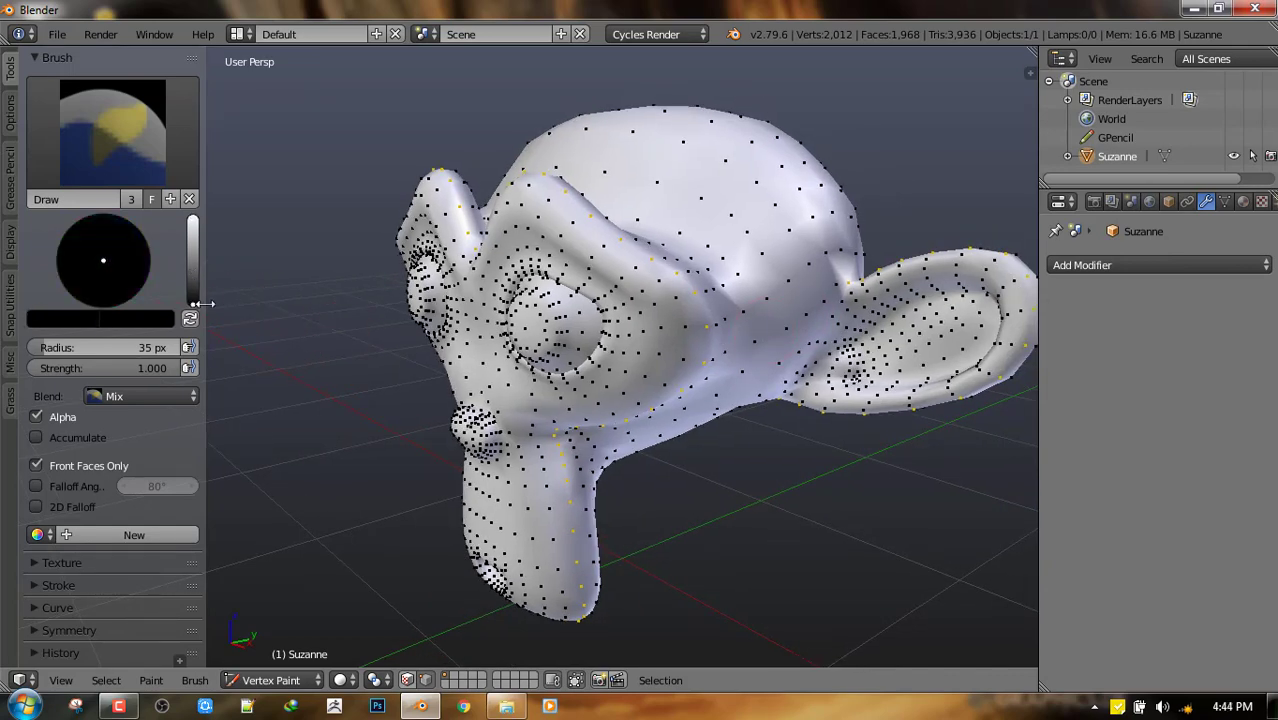
{"action": "mouse_move", "coordinate": [885, 340]}
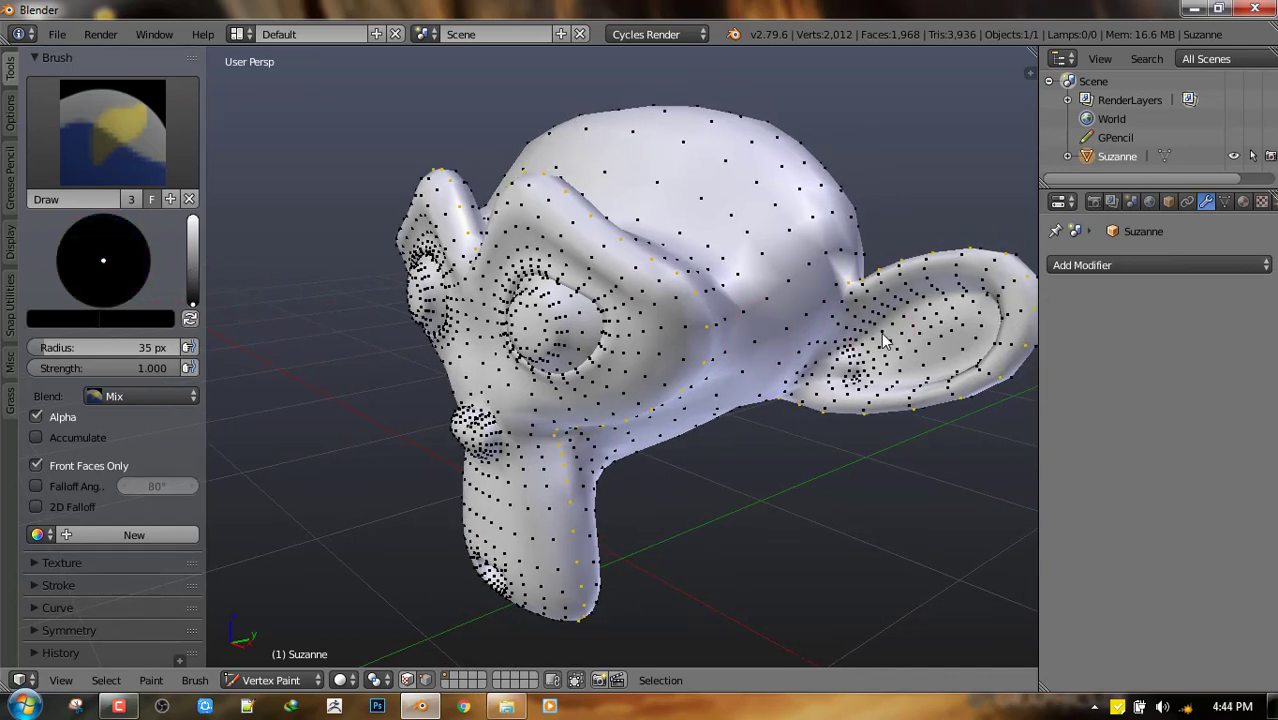
{"action": "left_click_drag", "start_coordinate": [880, 340], "coordinate": [700, 318]}
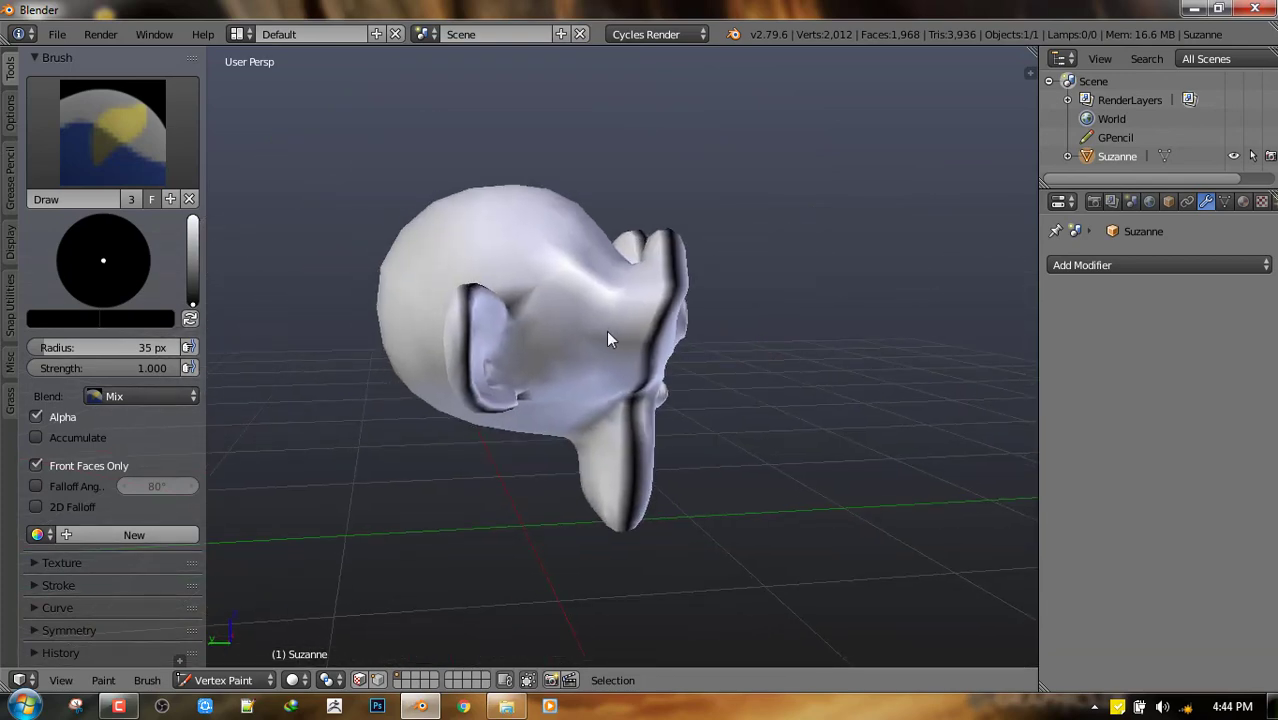
{"action": "scroll", "scroll_direction": "up", "scroll_amount": 3}
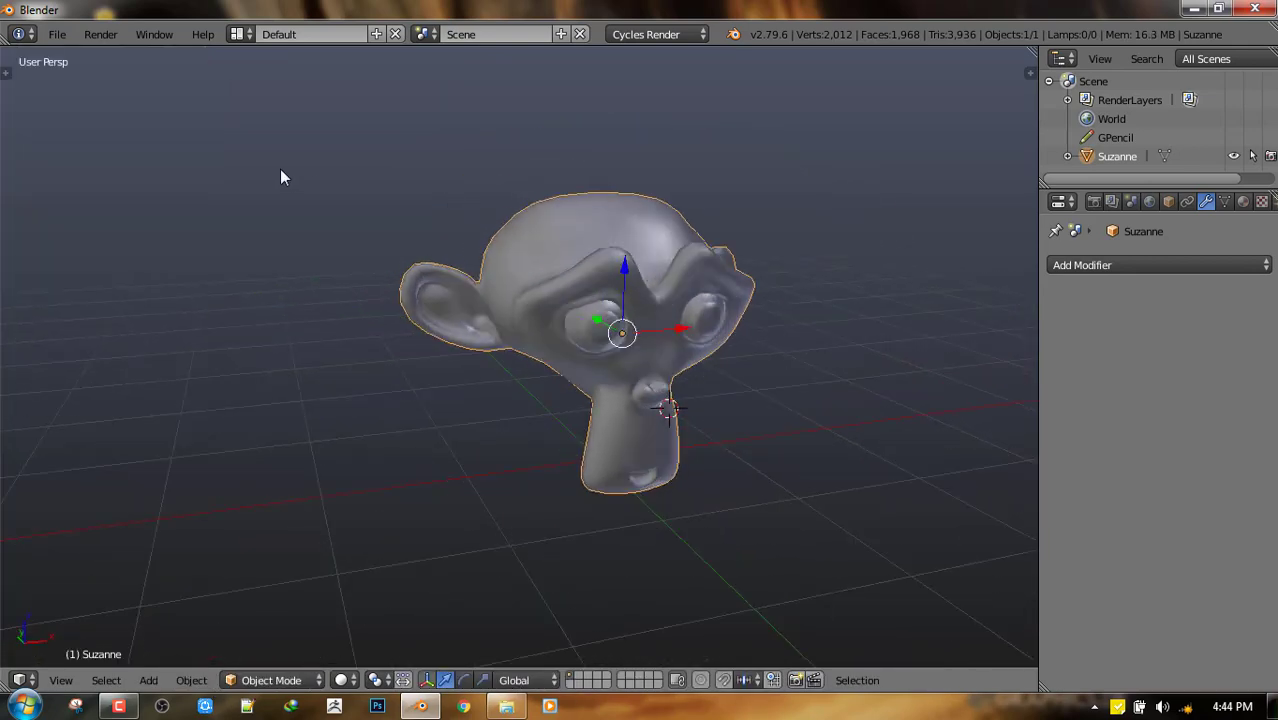
Step: Switch to the Mnode layout and create a new material on Suzanne
{"action": "left_click", "coordinate": [238, 34]}
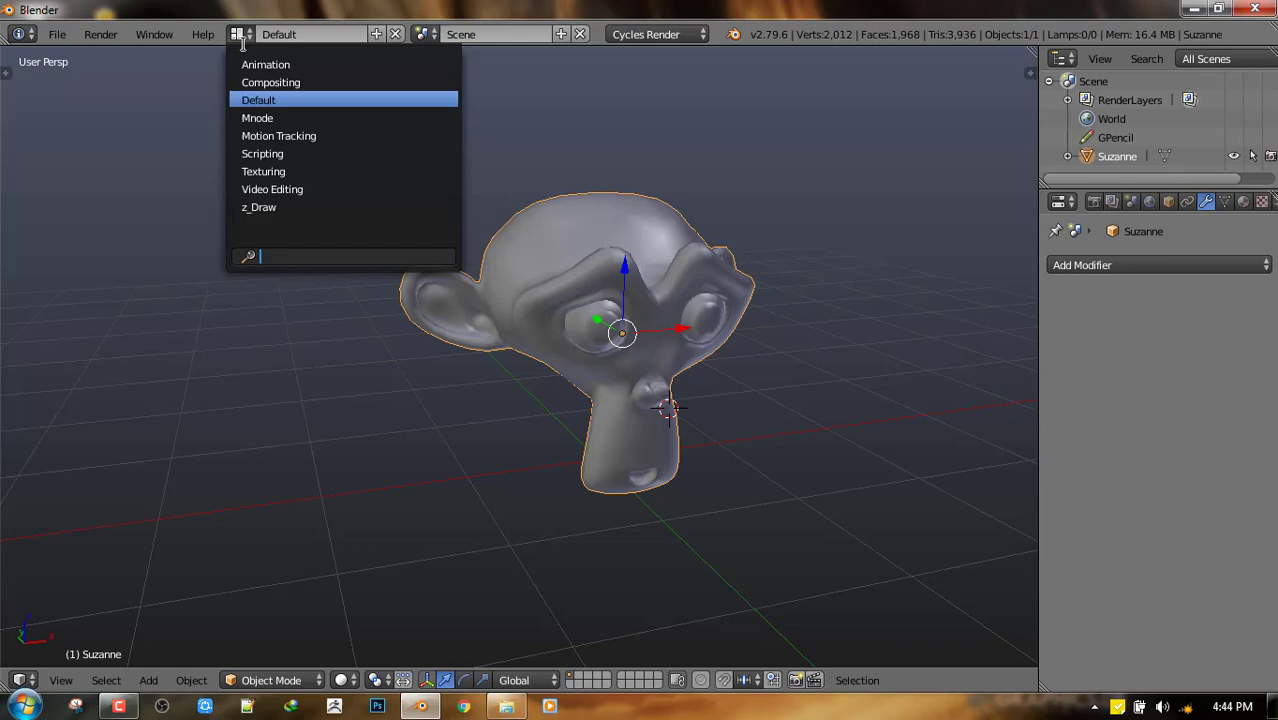
{"action": "left_click", "coordinate": [257, 117]}
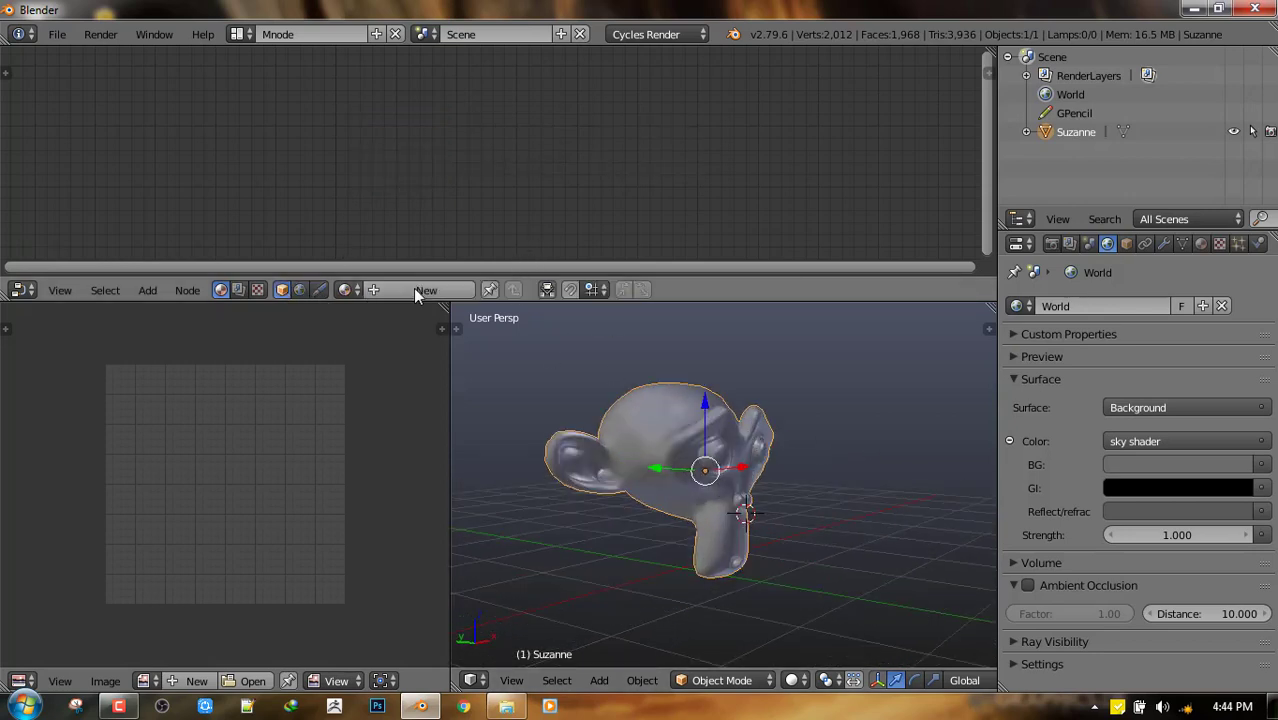
{"action": "left_click", "coordinate": [425, 290]}
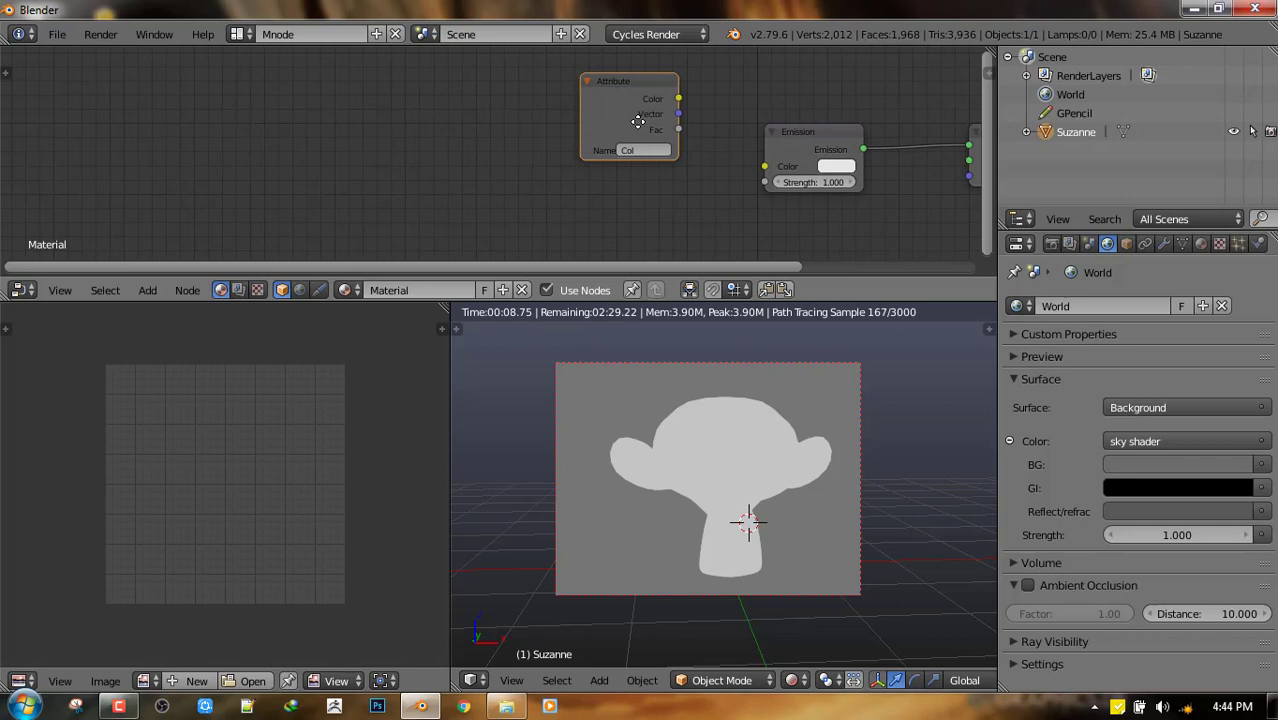
Step: Add an Attribute input node and set its Name to 'Col'
{"action": "left_click", "coordinate": [632, 150]}
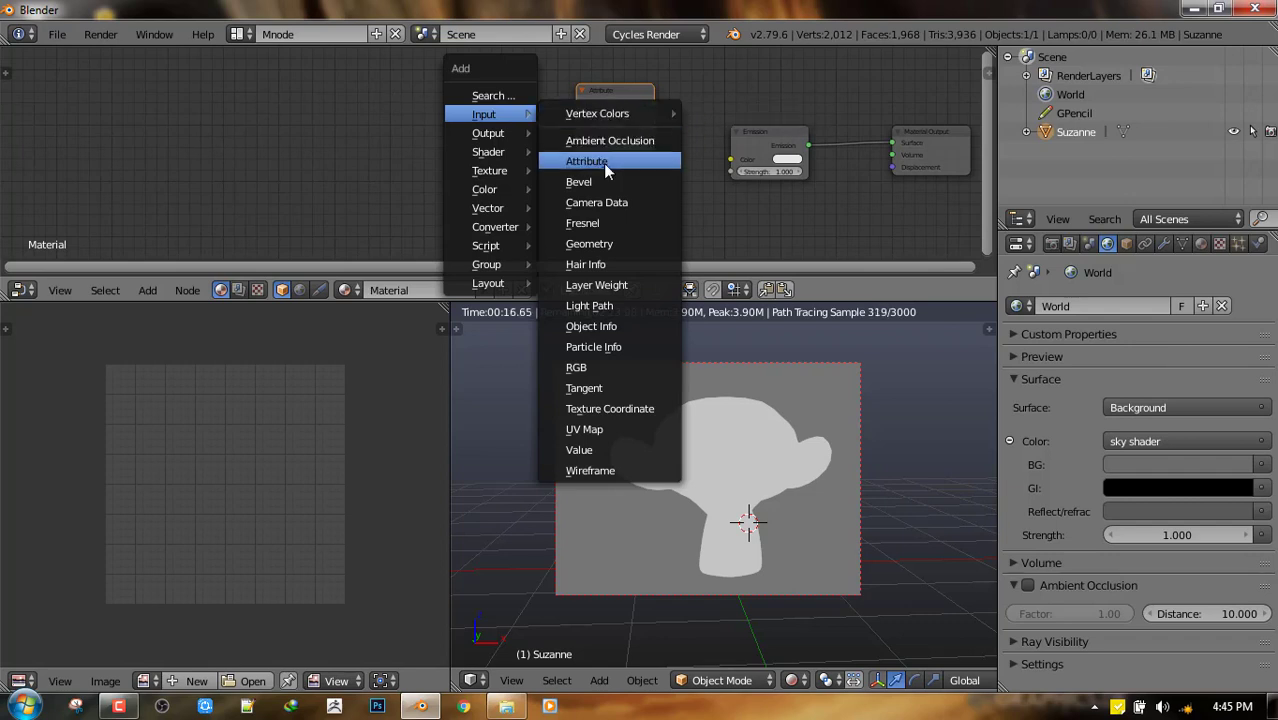
{"action": "left_click", "coordinate": [587, 161]}
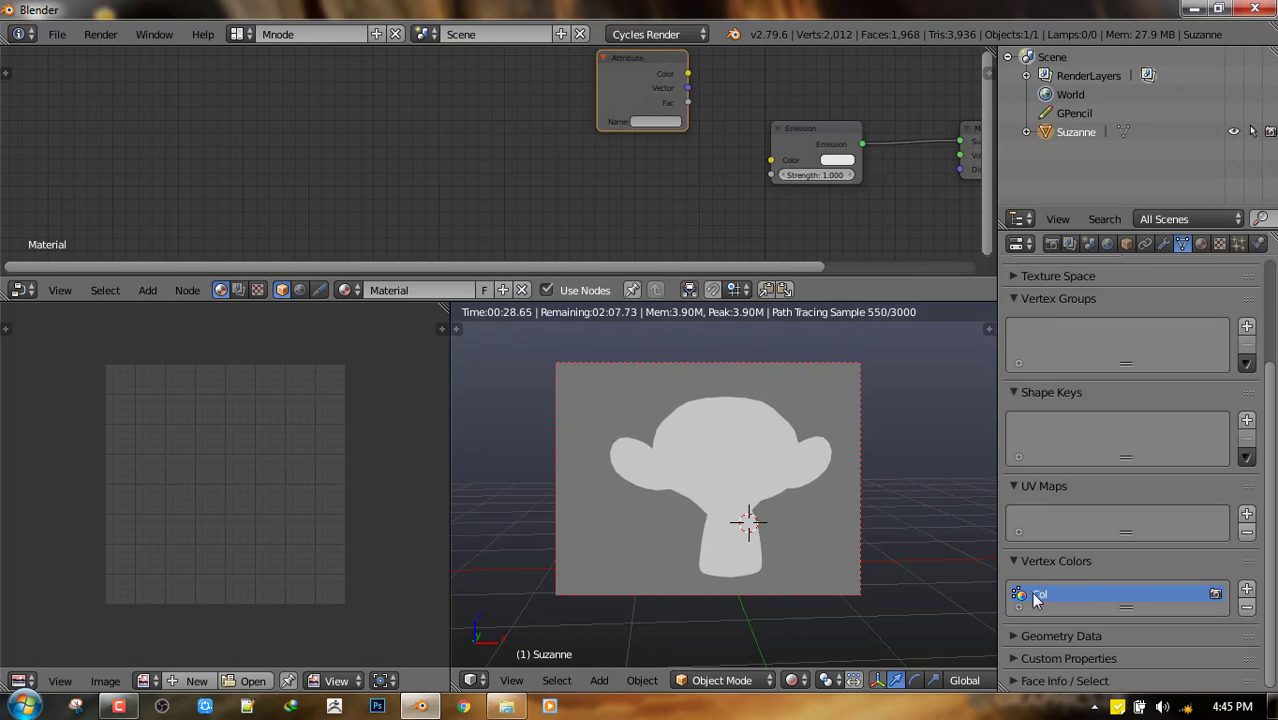
{"action": "left_click", "coordinate": [655, 121]}
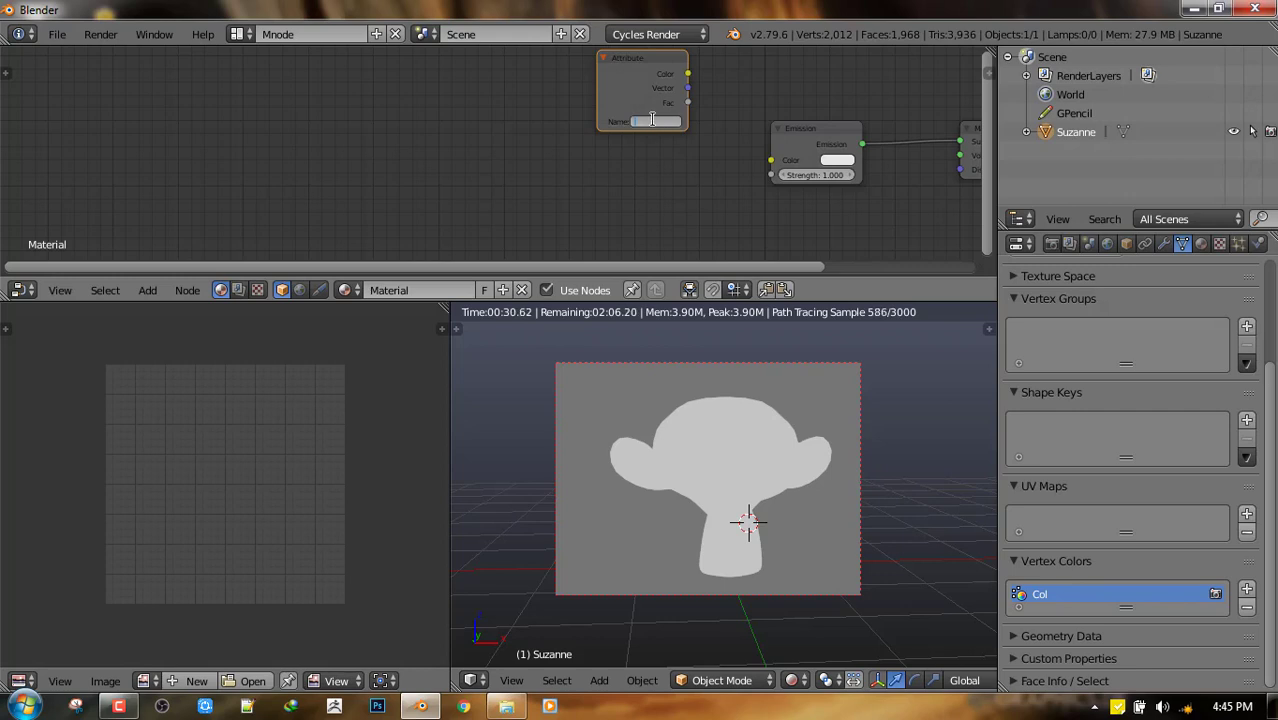
{"action": "type", "text": "Col"}
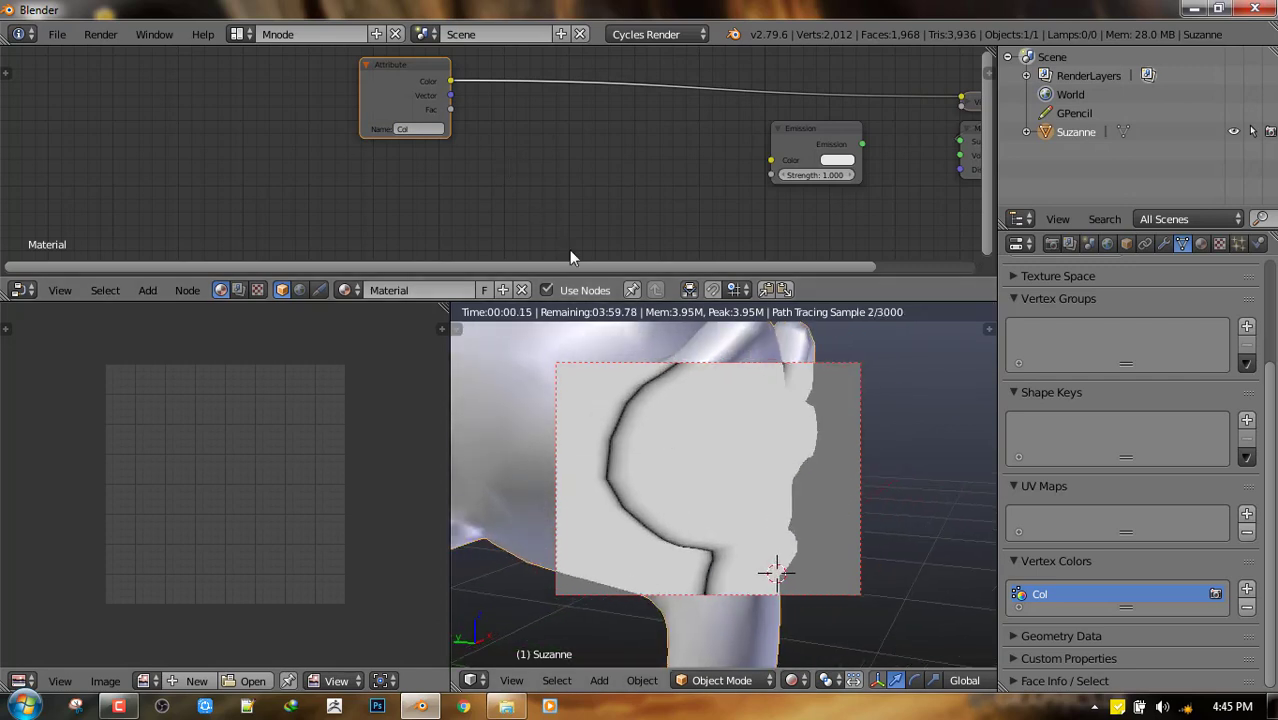
Step: Drop a ColorRamp onto the Attribute link and move its black stop to about 0.076
{"action": "left_click", "coordinate": [598, 222]}
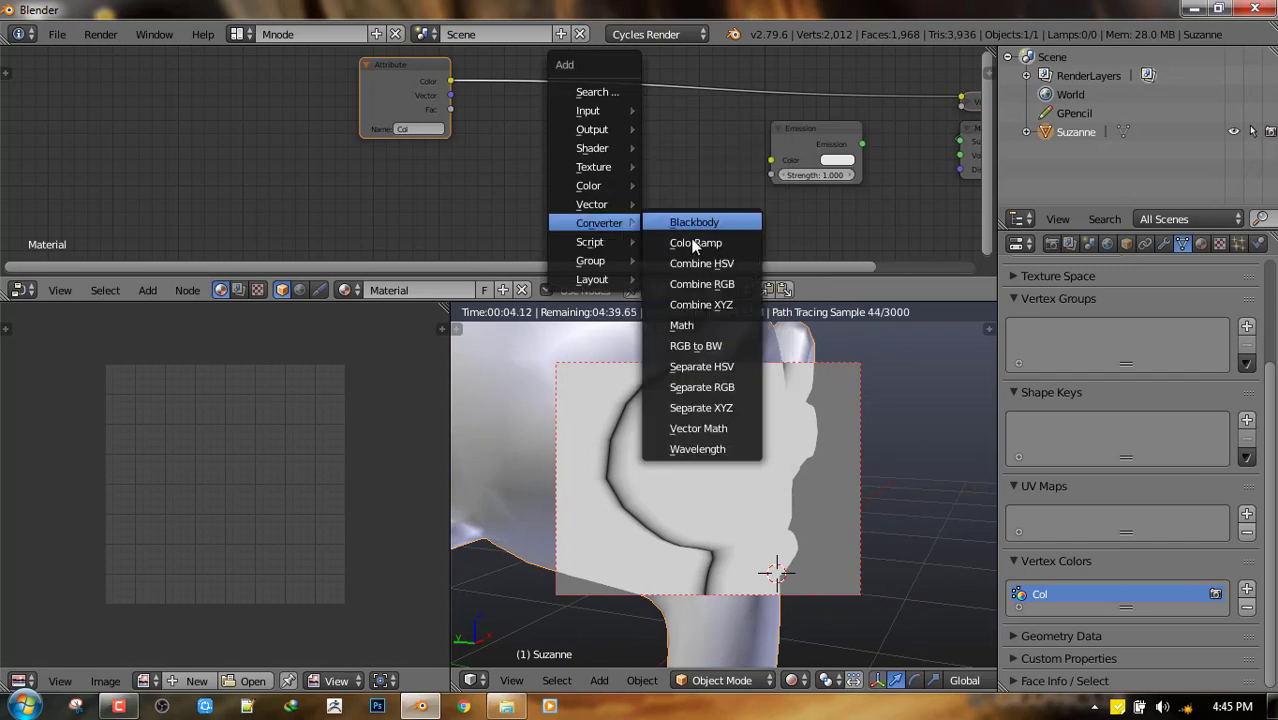
{"action": "left_click", "coordinate": [695, 242]}
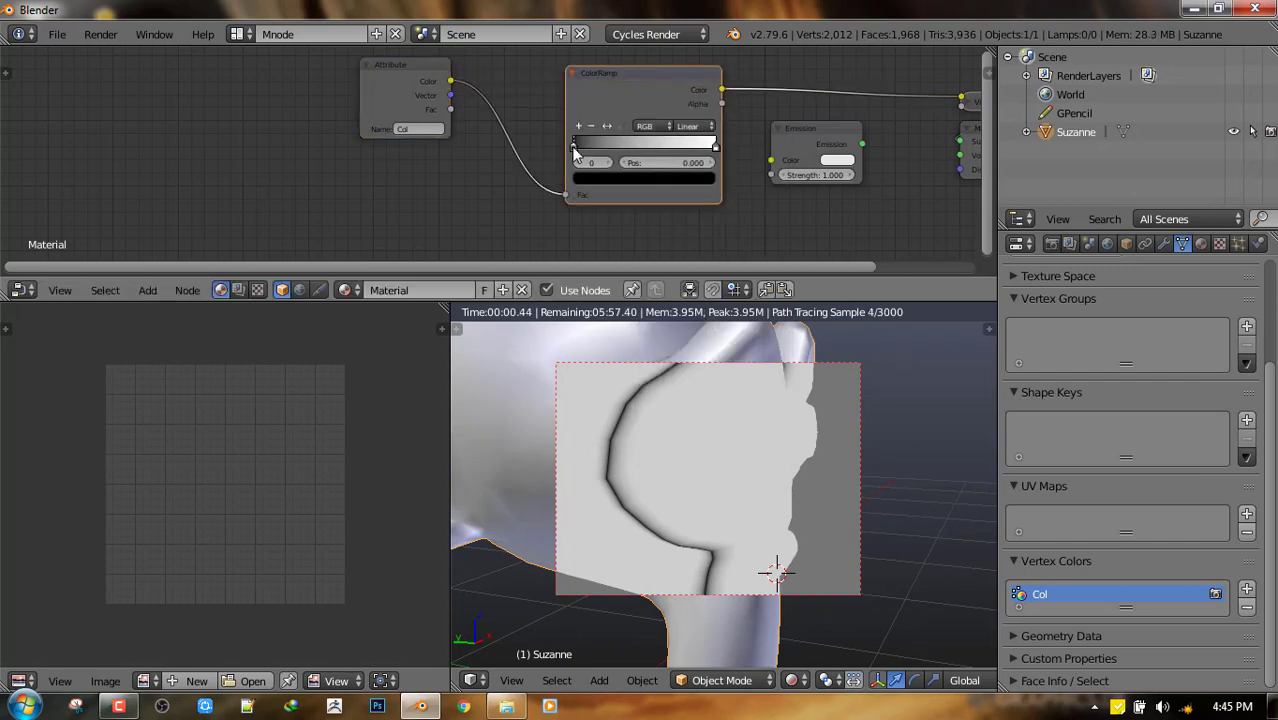
{"action": "left_click_drag", "start_coordinate": [578, 143], "coordinate": [640, 143]}
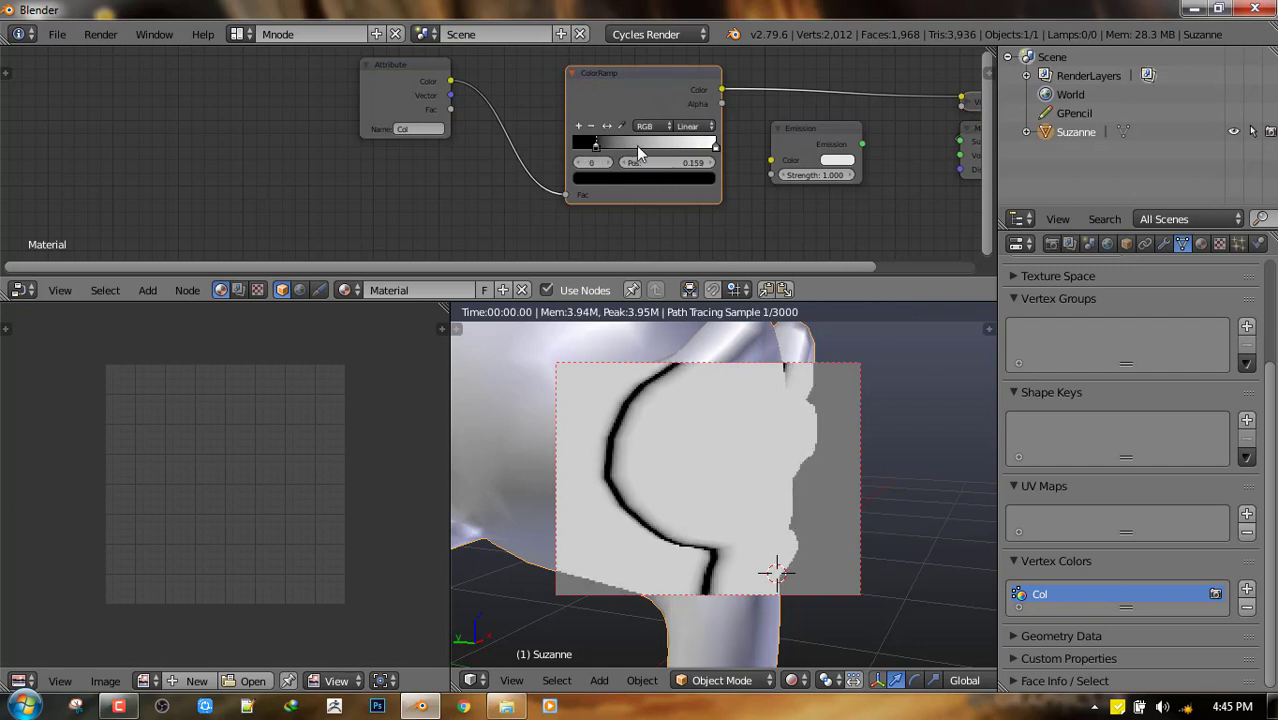
{"action": "left_click_drag", "start_coordinate": [598, 145], "coordinate": [578, 145]}
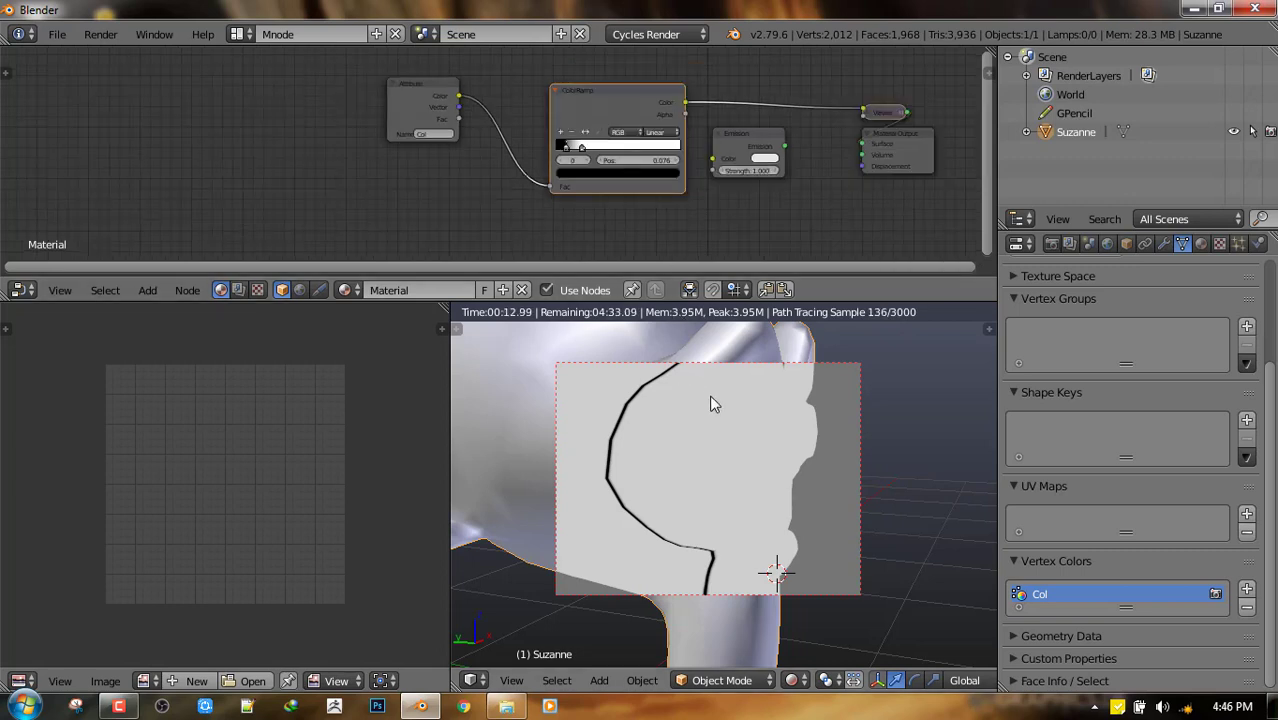
Step: Link the ColorRamp Color output into the Emission Color input
{"action": "left_click_drag", "start_coordinate": [617, 90], "coordinate": [560, 76]}
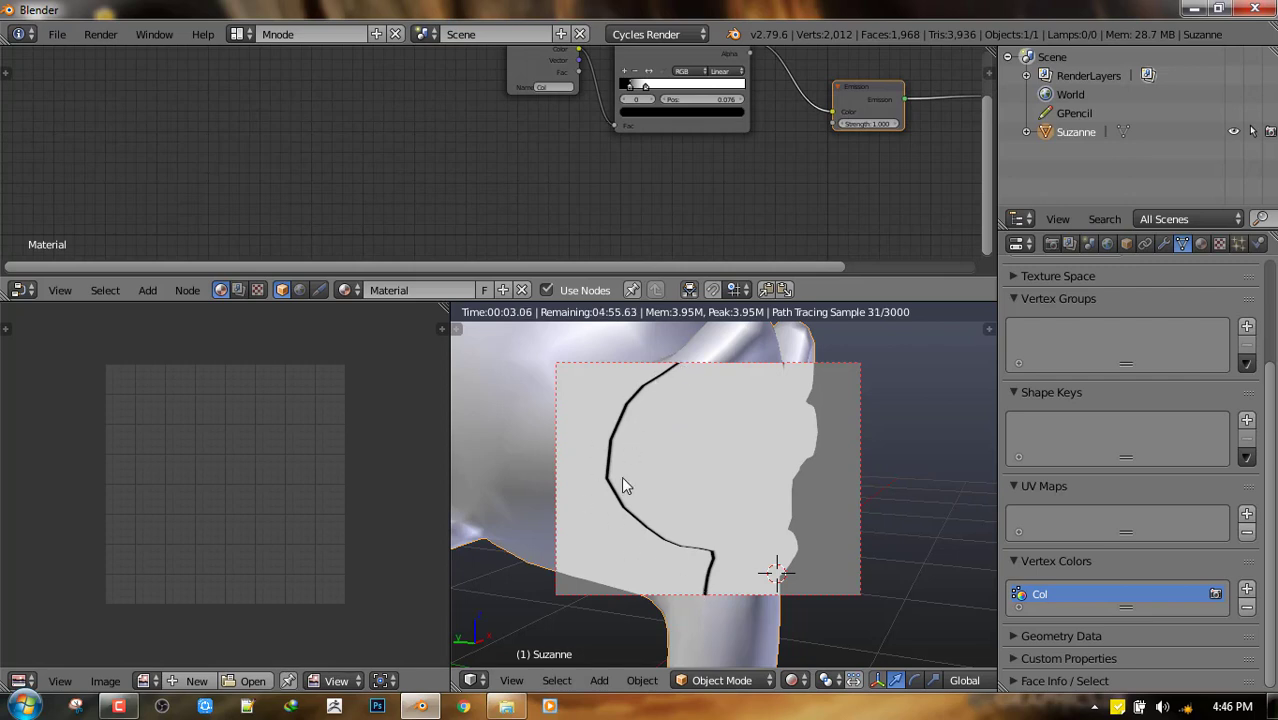
{"action": "mouse_move", "coordinate": [640, 420]}
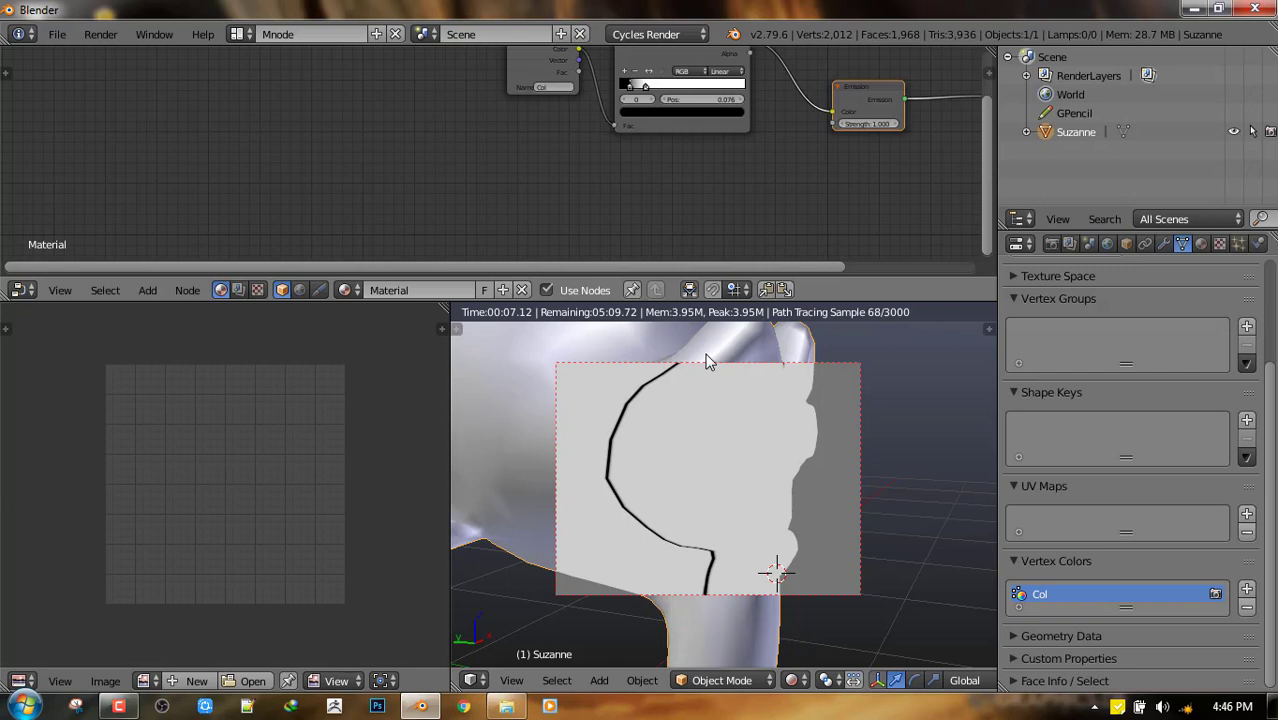
{"action": "mouse_move", "coordinate": [596, 166]}
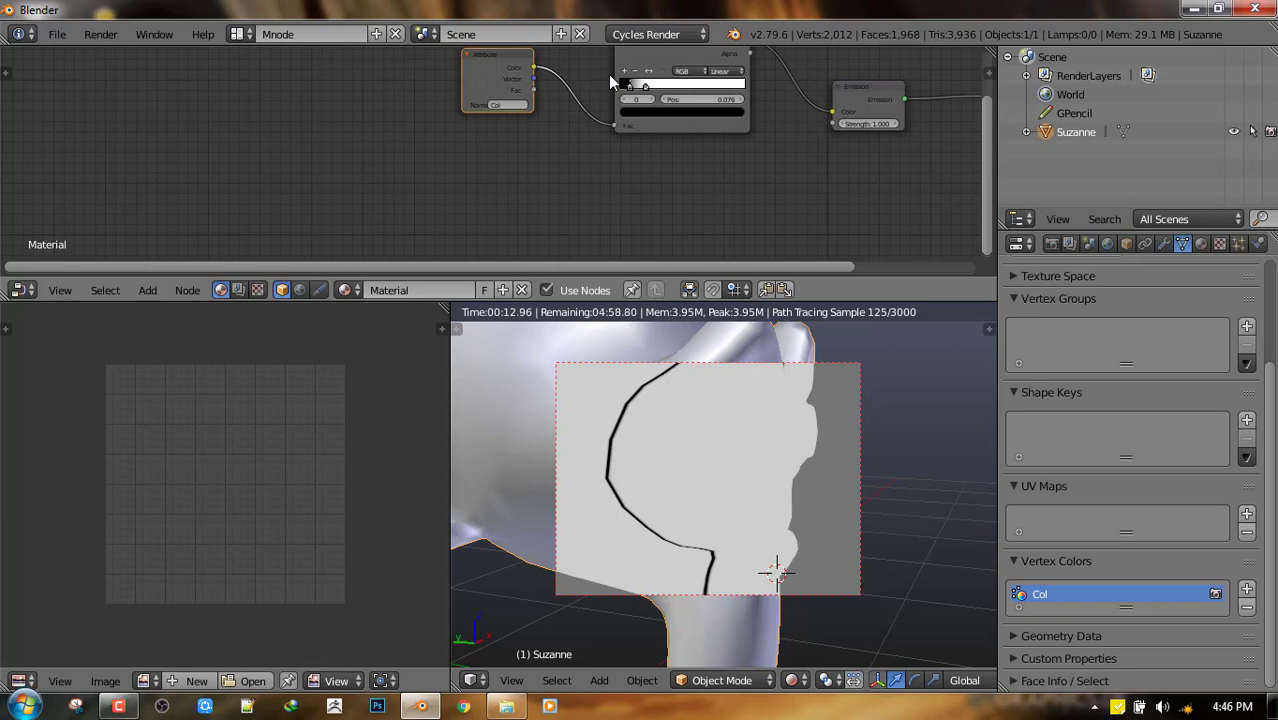
{"action": "mouse_move", "coordinate": [558, 128]}
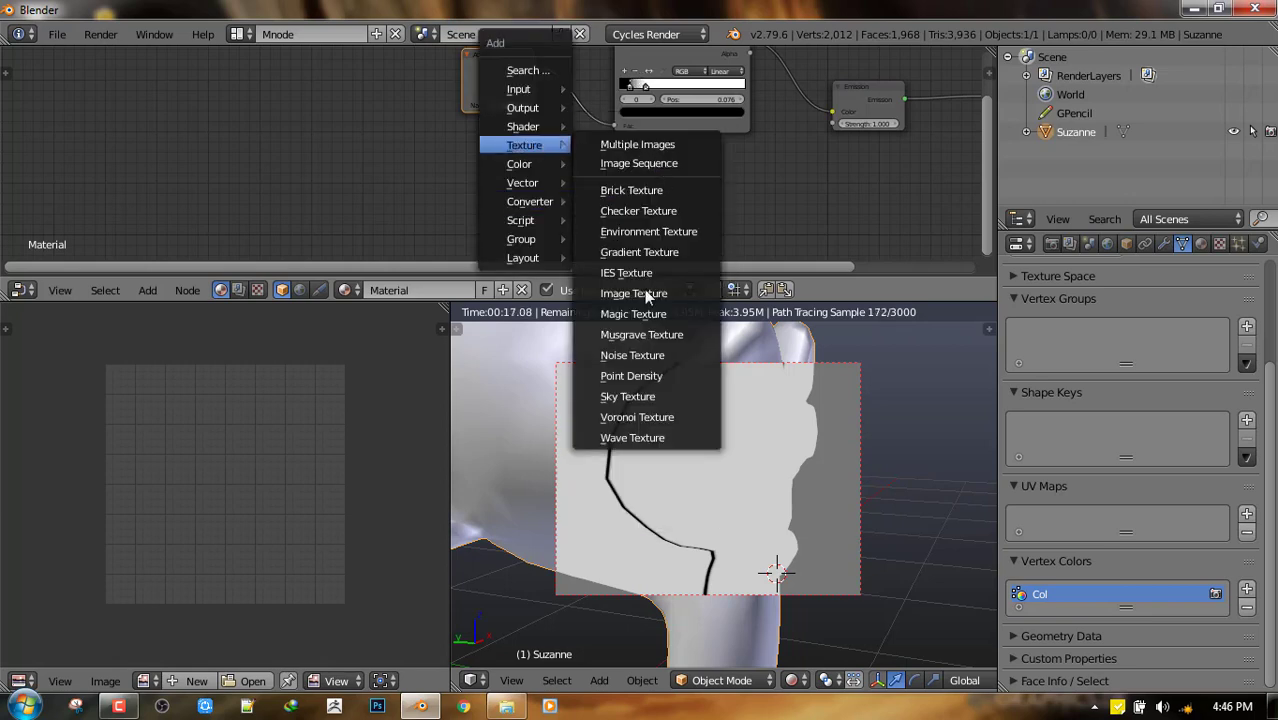
{"action": "mouse_move", "coordinate": [632, 355]}
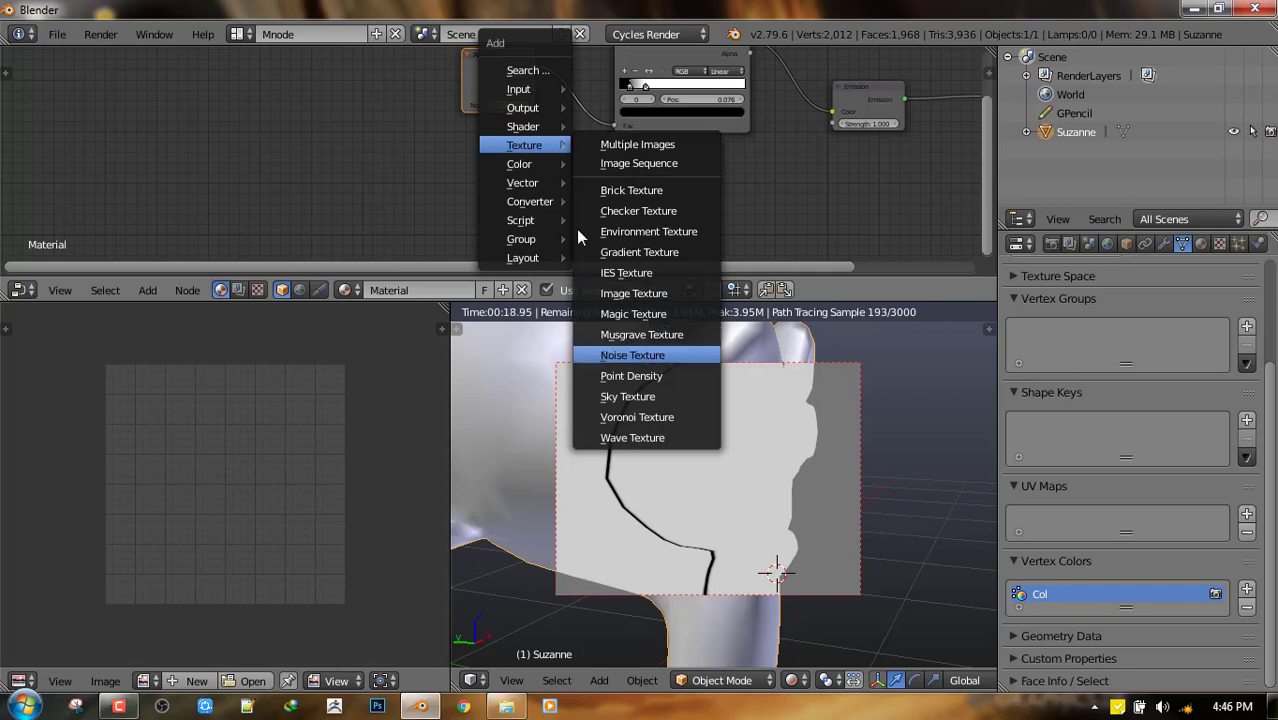
Step: Add a Noise Texture node to the material
{"action": "left_click", "coordinate": [632, 355]}
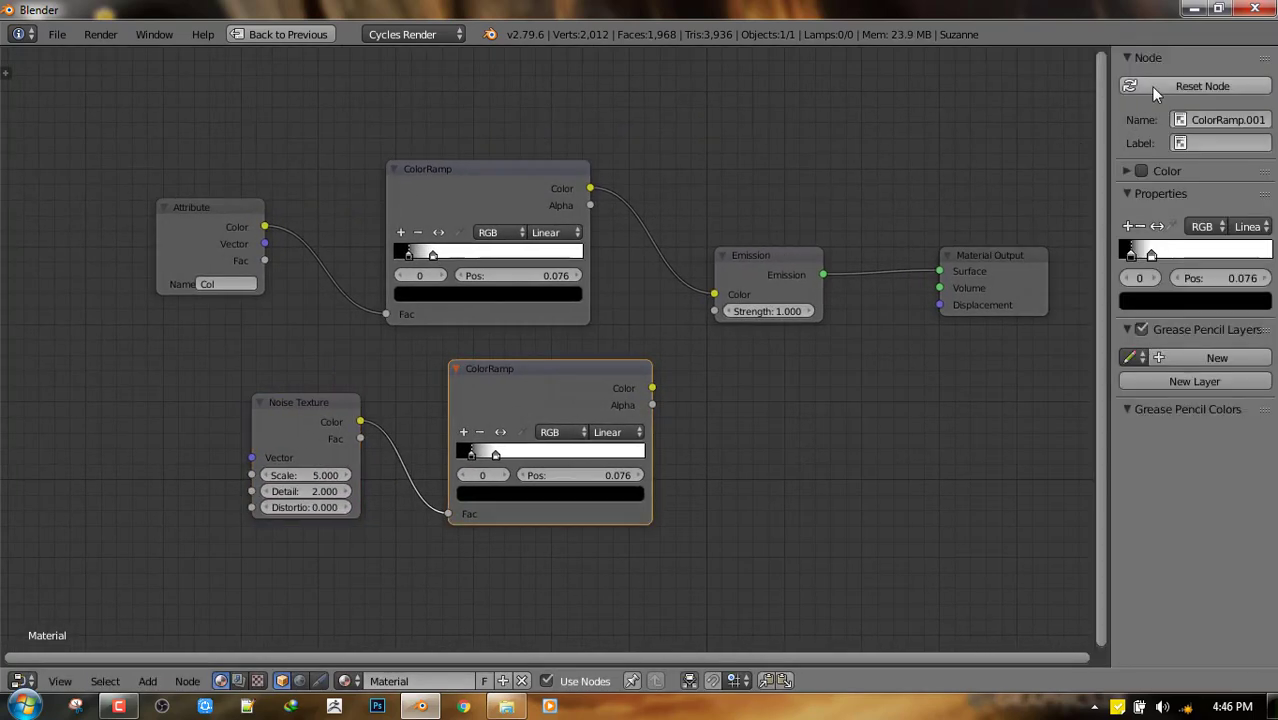
Step: Reset the noise ColorRamp and insert a Subtract MixRGB node before the Emission shader
{"action": "left_click", "coordinate": [1202, 86]}
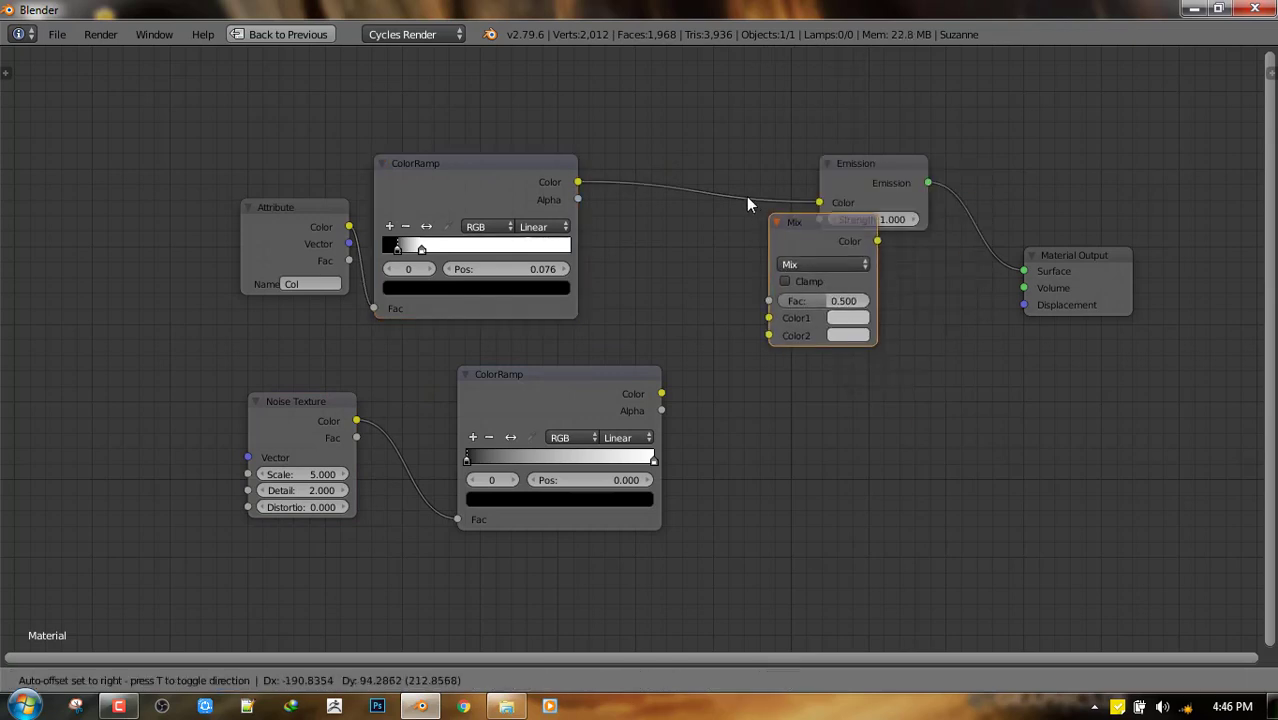
{"action": "left_click", "coordinate": [820, 264]}
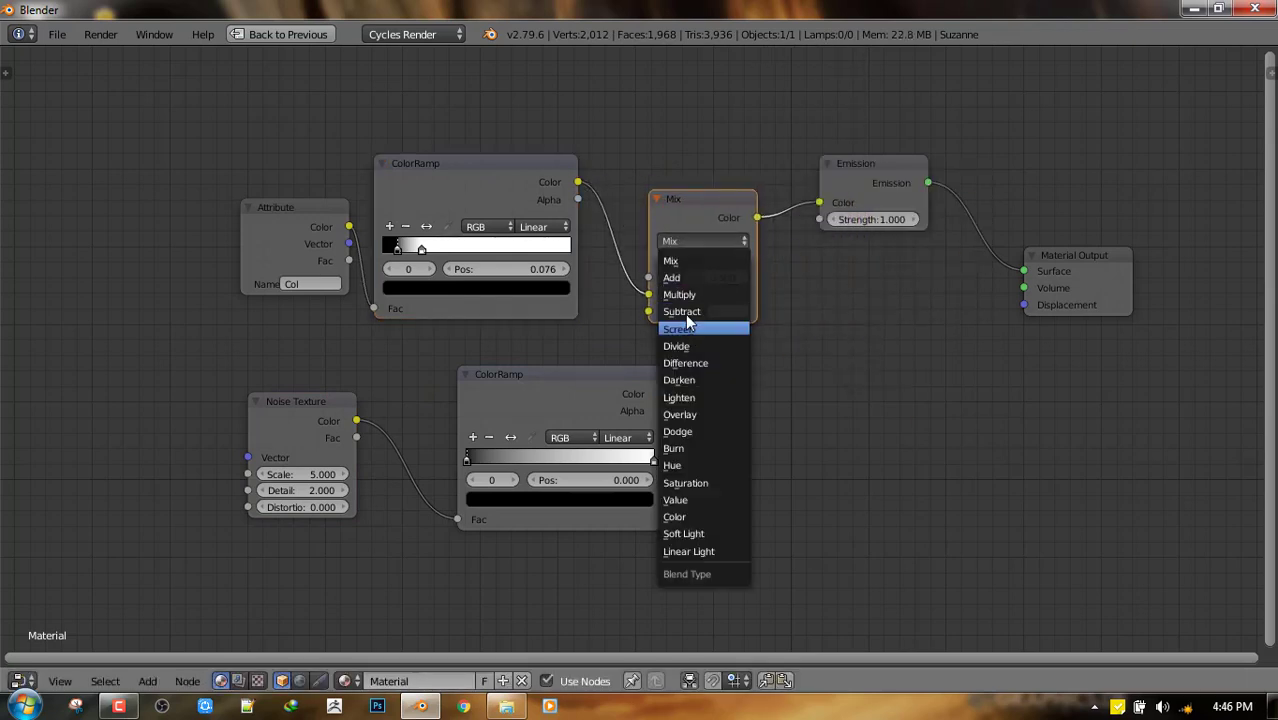
{"action": "left_click", "coordinate": [682, 311]}
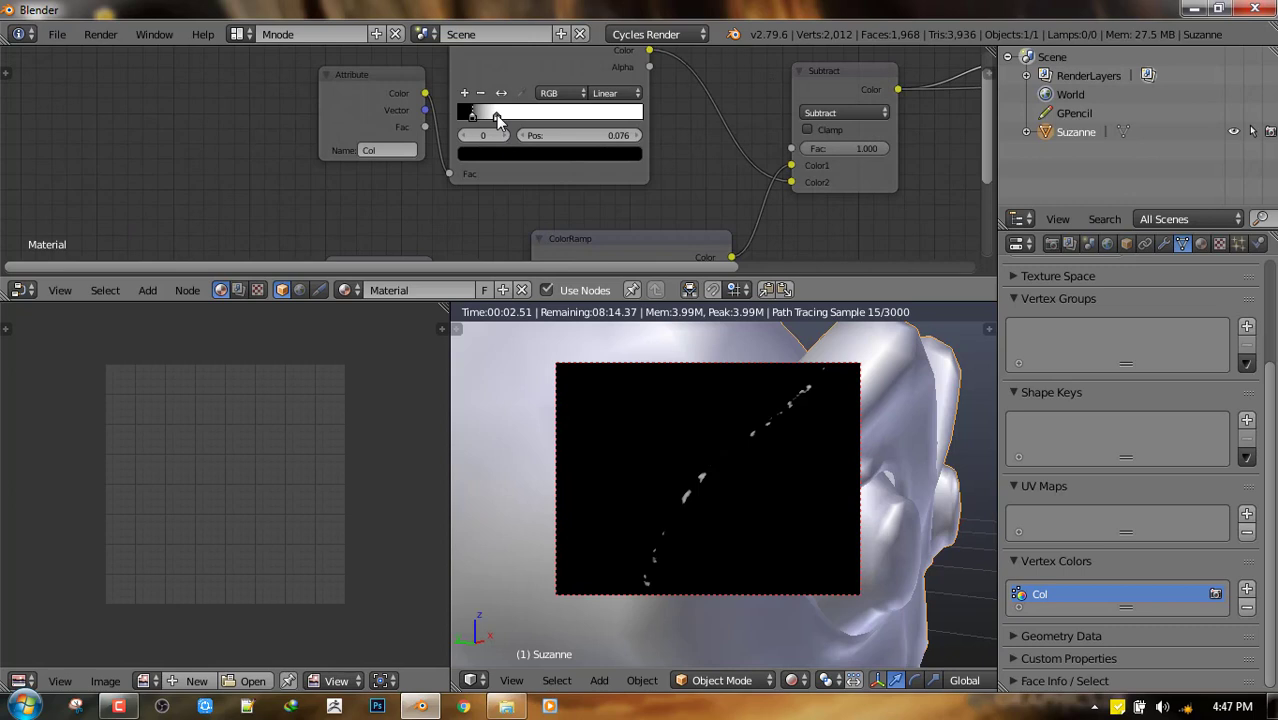
Step: Drag the first ColorRamp's black stop rightward to widen the edge wear
{"action": "left_click_drag", "start_coordinate": [472, 112], "coordinate": [588, 112]}
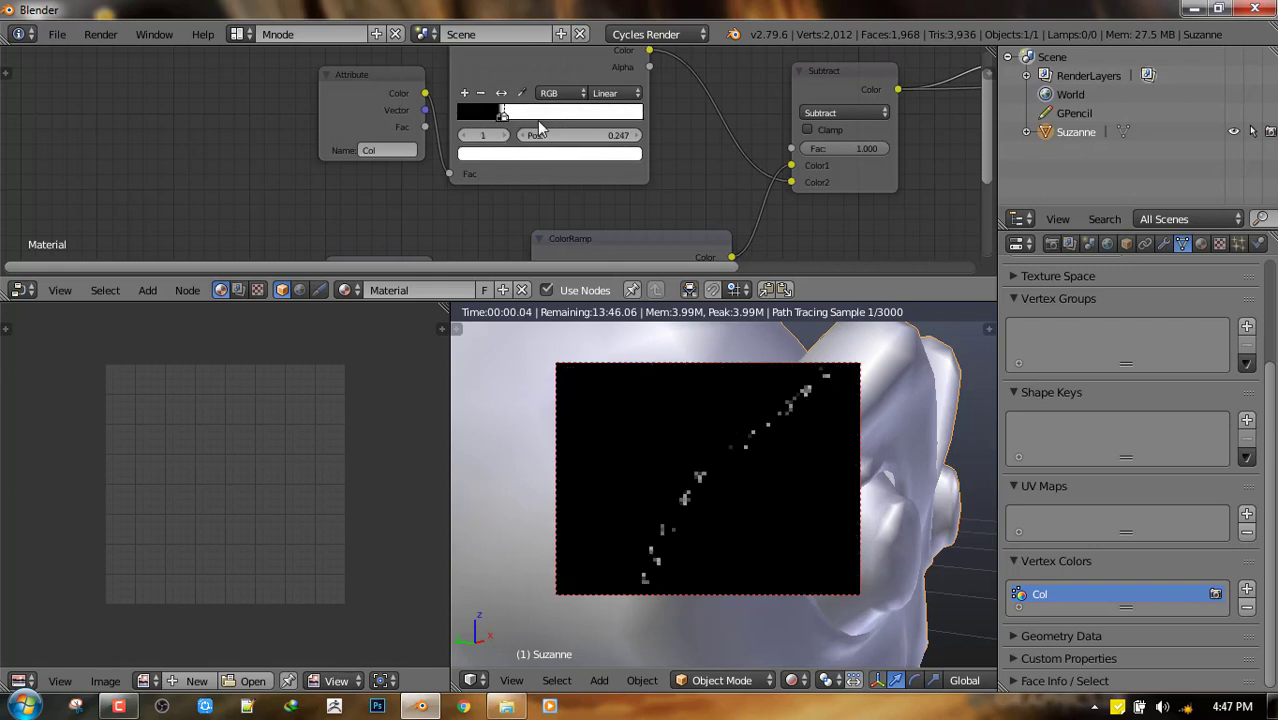
{"action": "left_click_drag", "start_coordinate": [503, 111], "coordinate": [576, 111]}
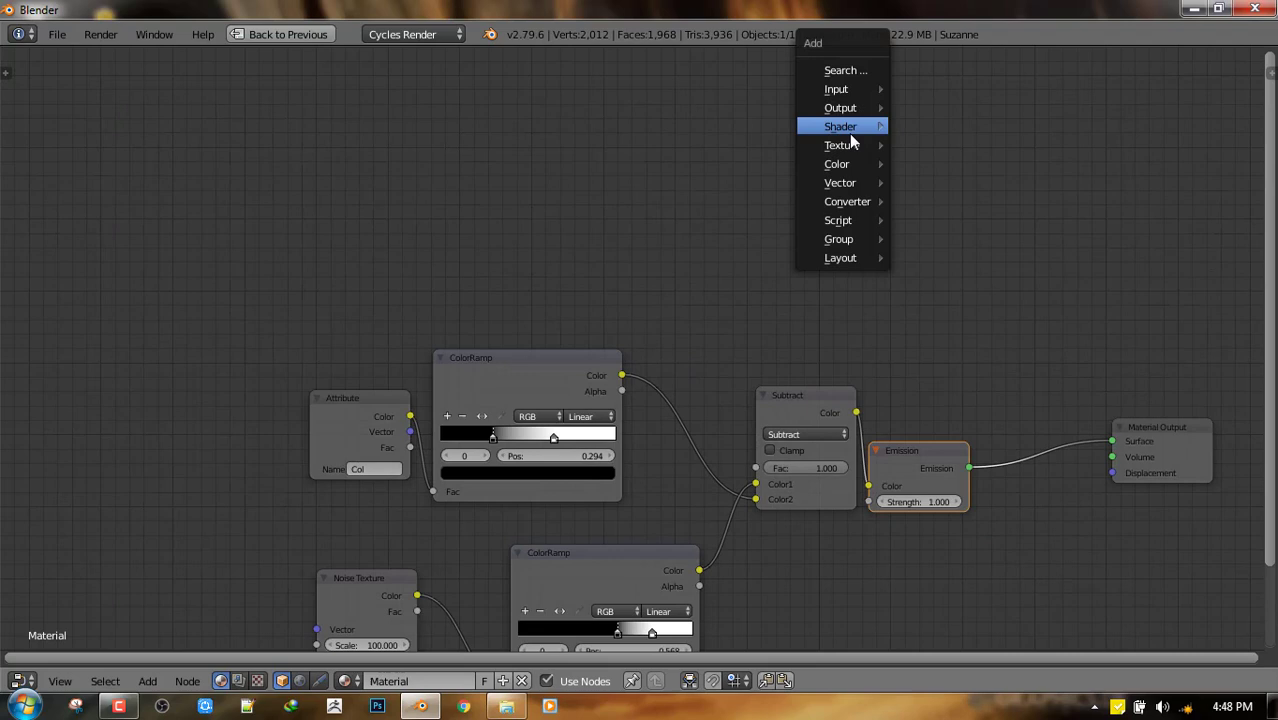
{"action": "mouse_move", "coordinate": [840, 144]}
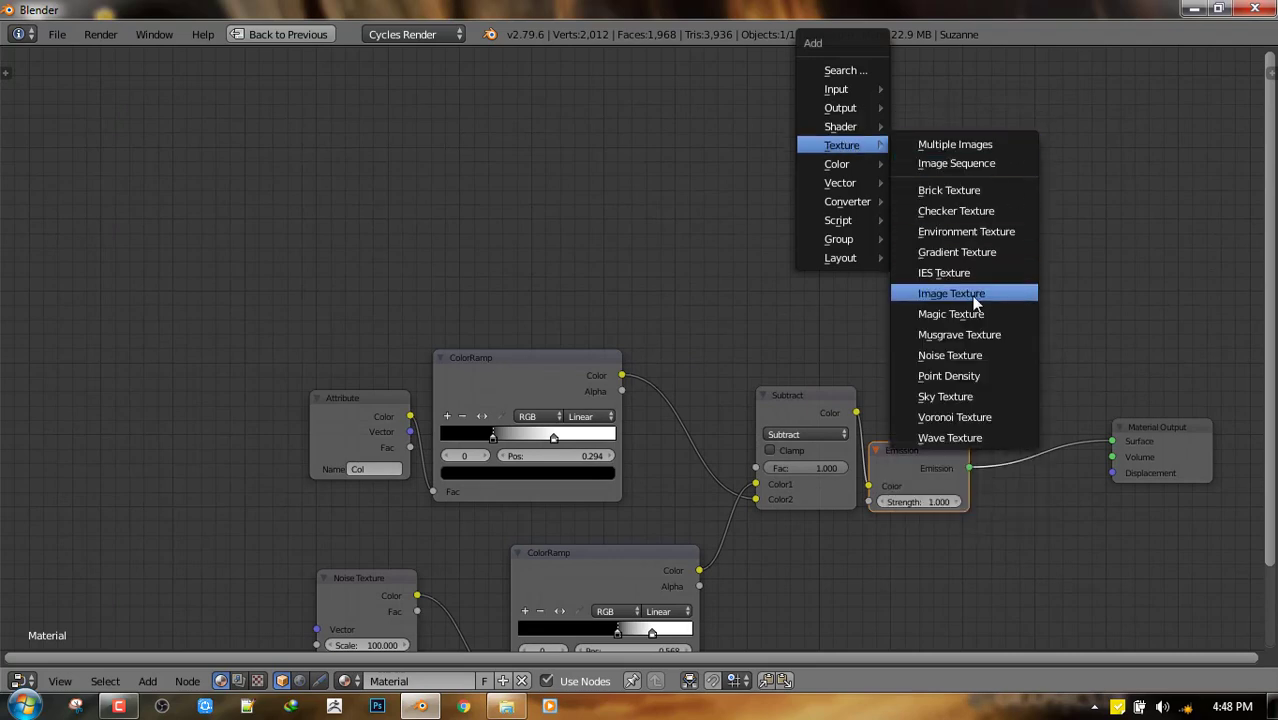
Step: Add an Image Texture node to the material node tree
{"action": "left_click", "coordinate": [951, 293]}
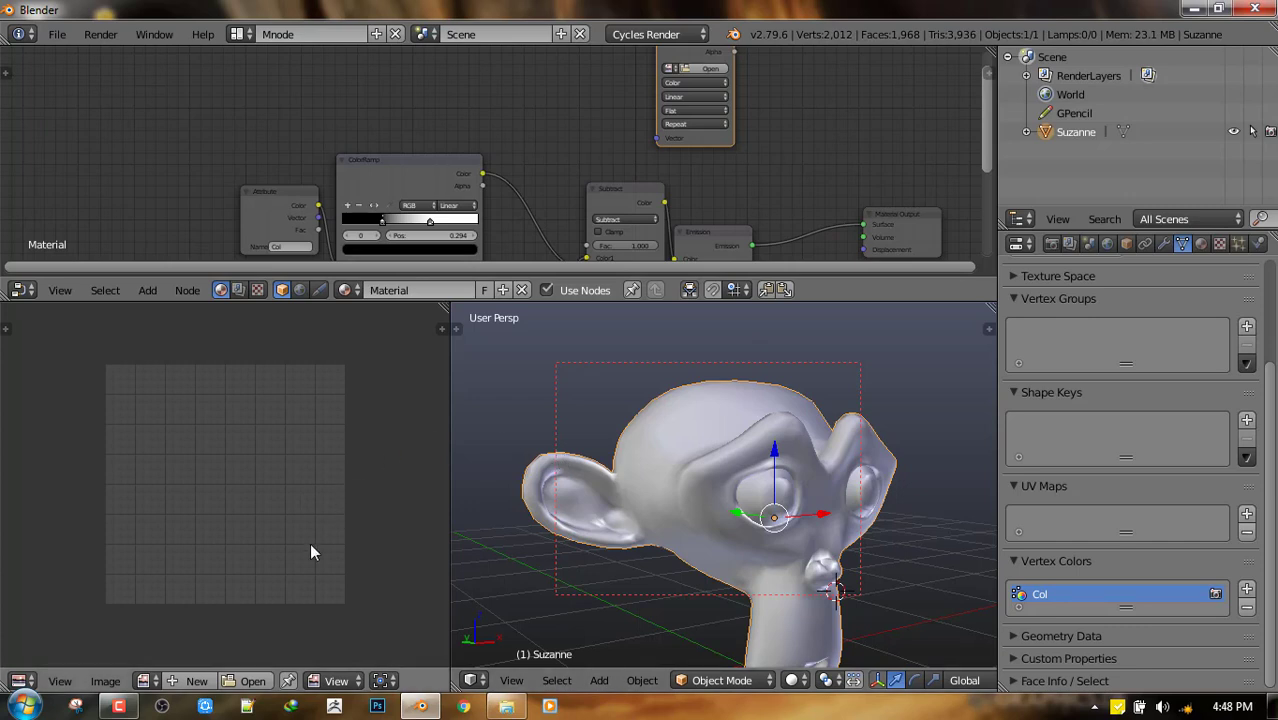
Step: Create a black 1024x1024 image named 'mask' in the Image Texture node
{"action": "left_click", "coordinate": [196, 681]}
{"action": "type", "text": "mask"}
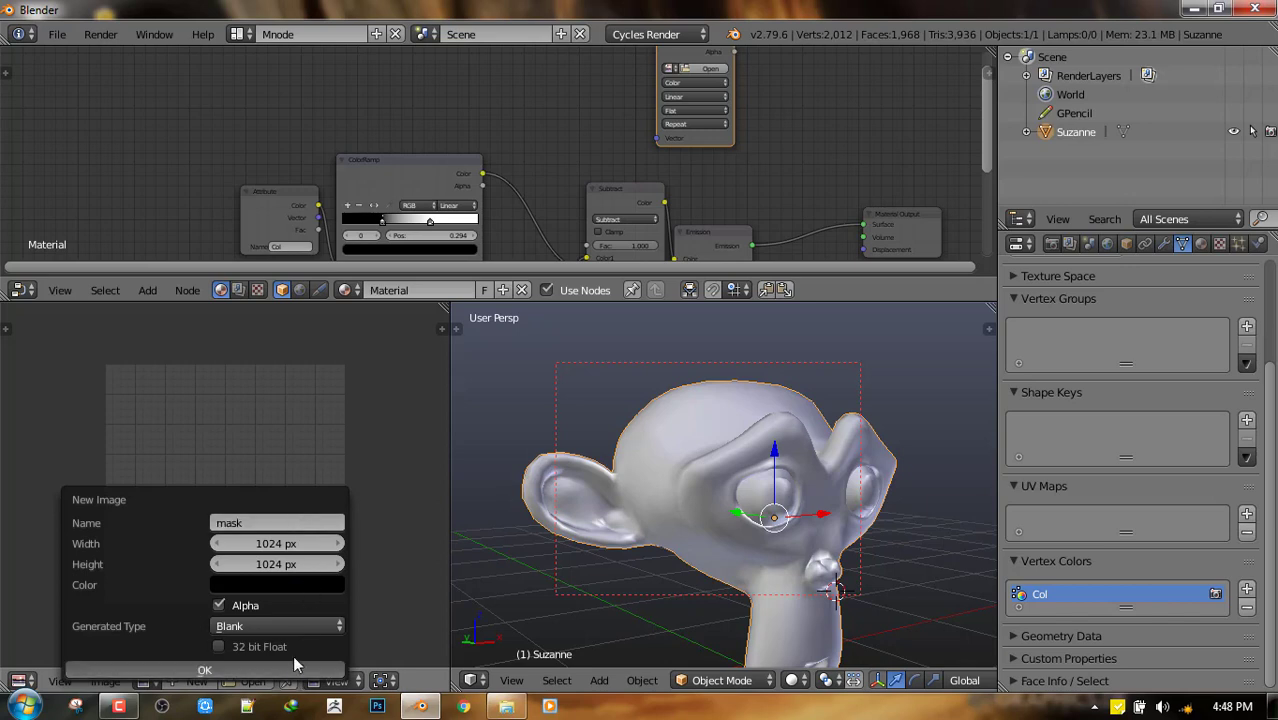
{"action": "left_click", "coordinate": [204, 669]}
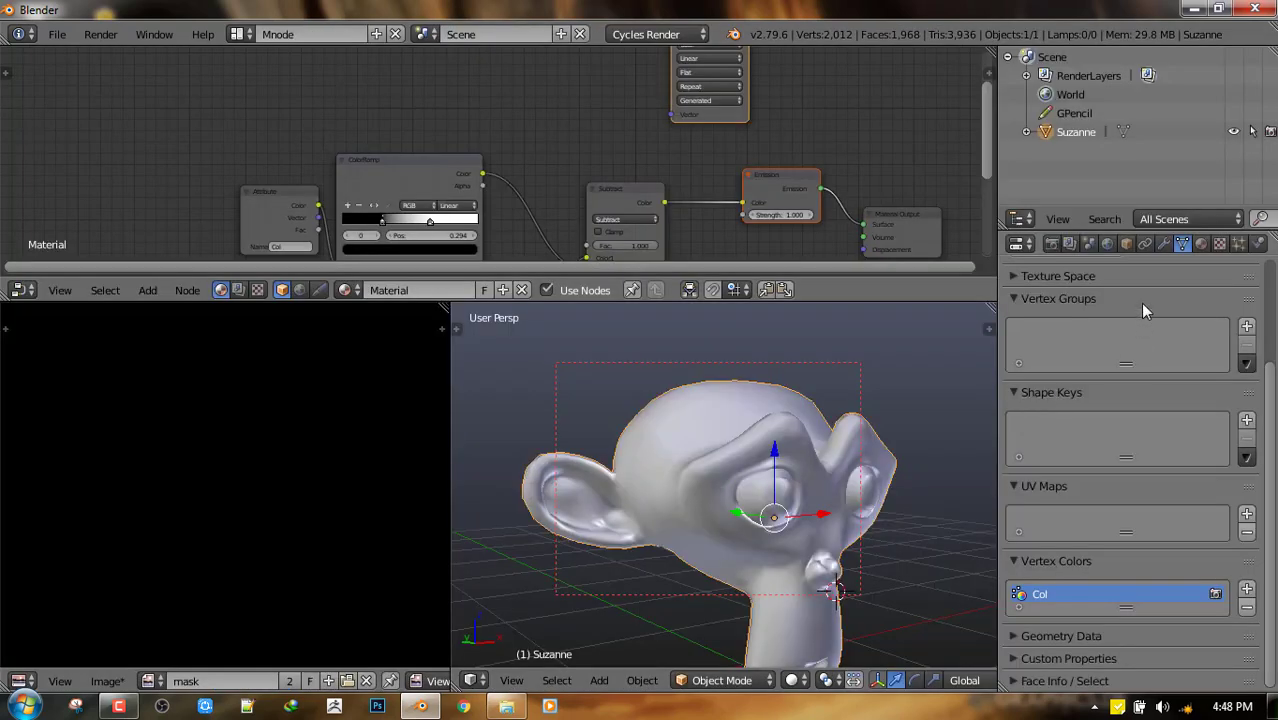
{"action": "left_click", "coordinate": [1051, 243]}
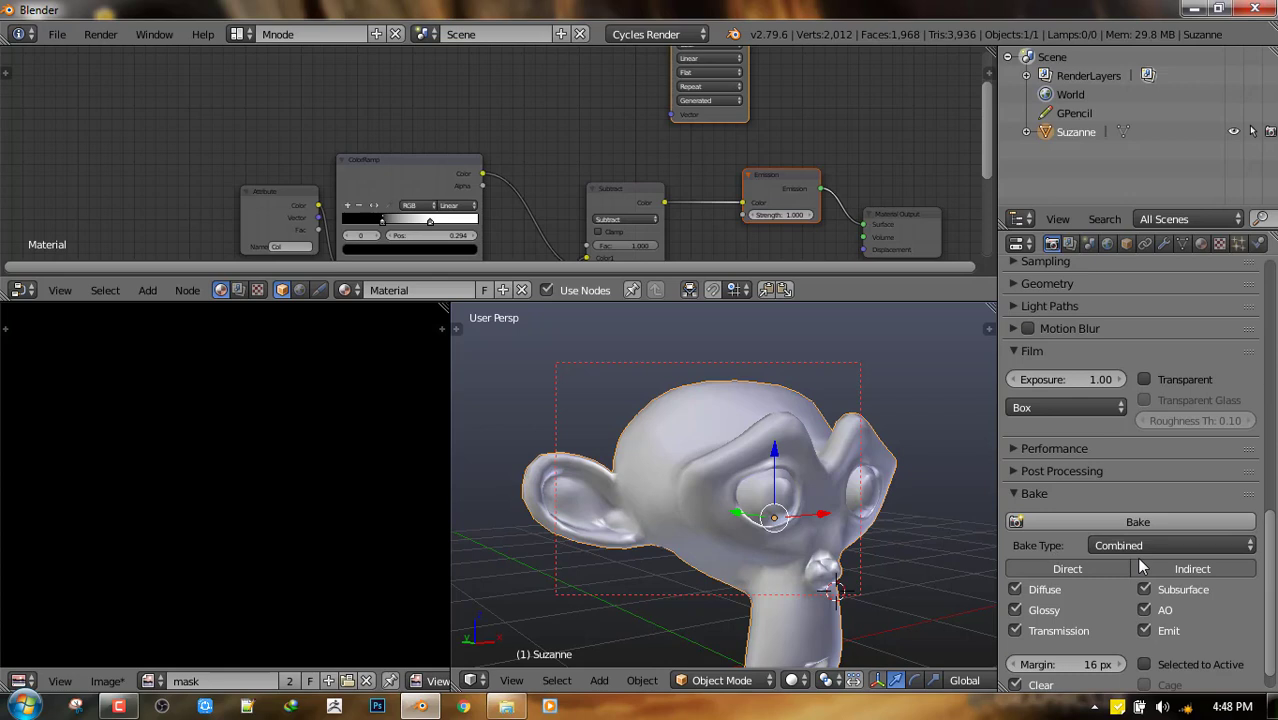
Step: Choose Emit as the bake type in Render properties and attempt the bake
{"action": "left_click", "coordinate": [1170, 545]}
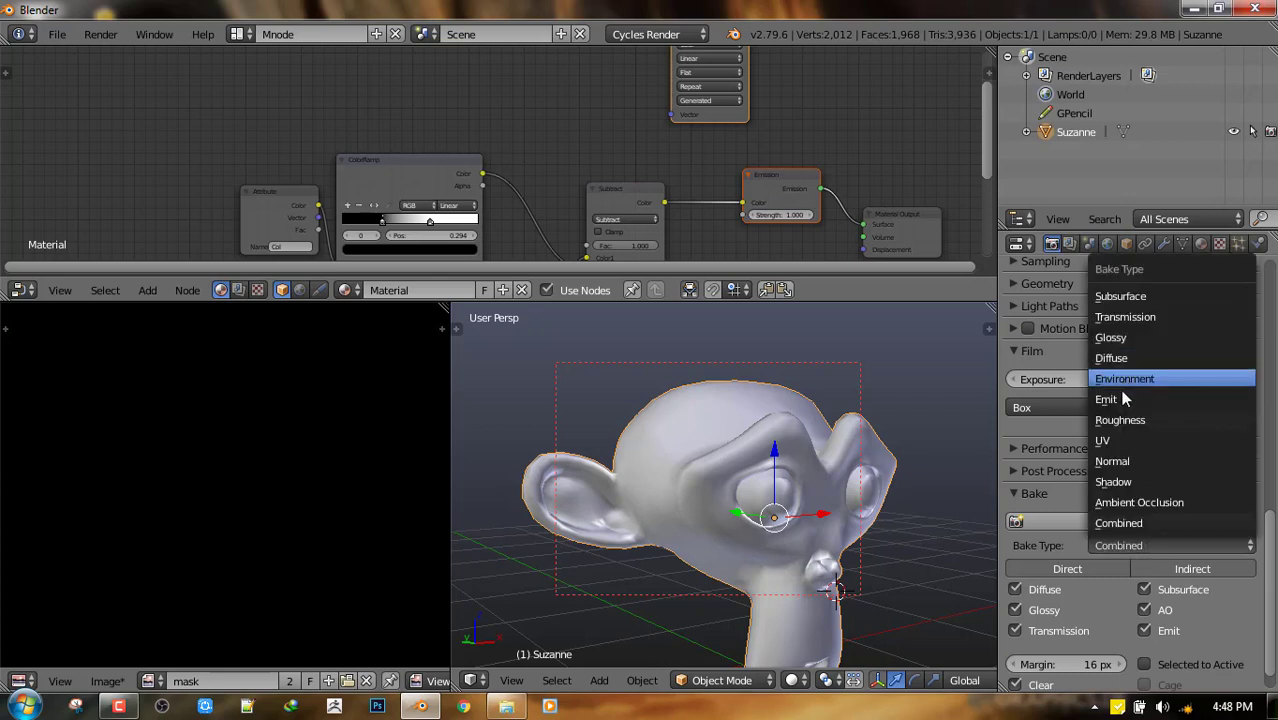
{"action": "left_click", "coordinate": [1106, 399]}
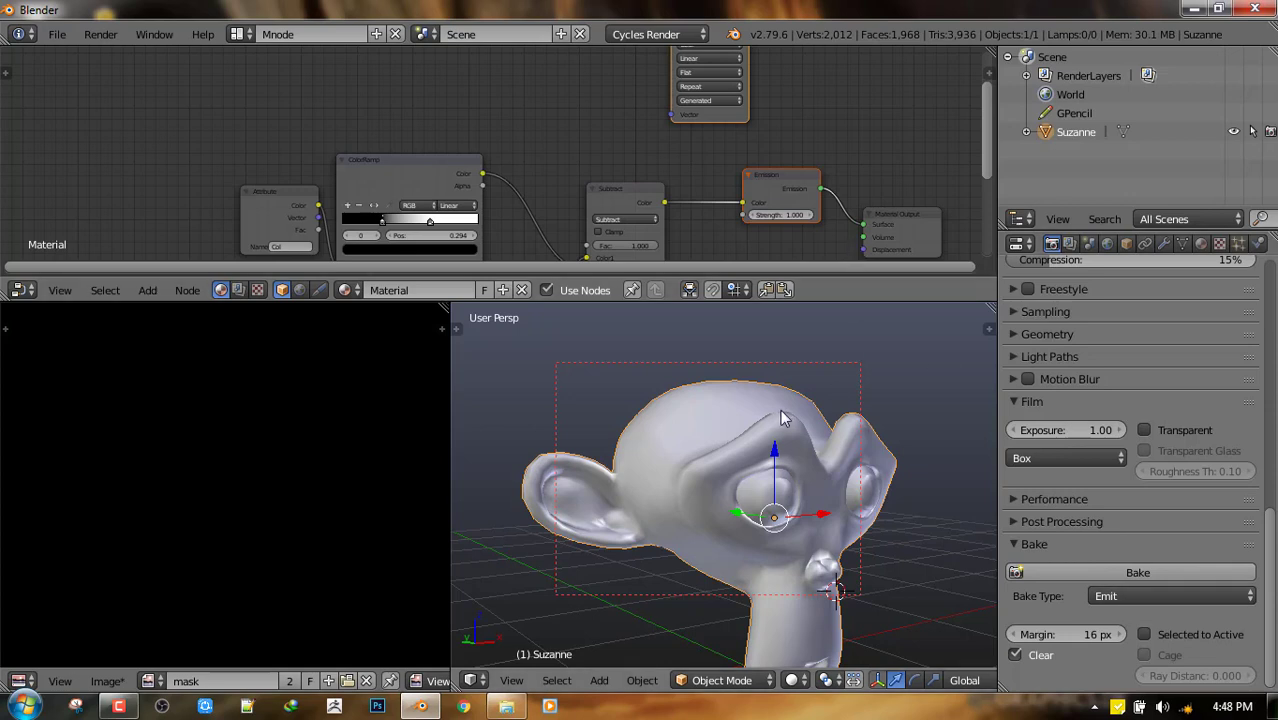
{"action": "mouse_move", "coordinate": [835, 405]}
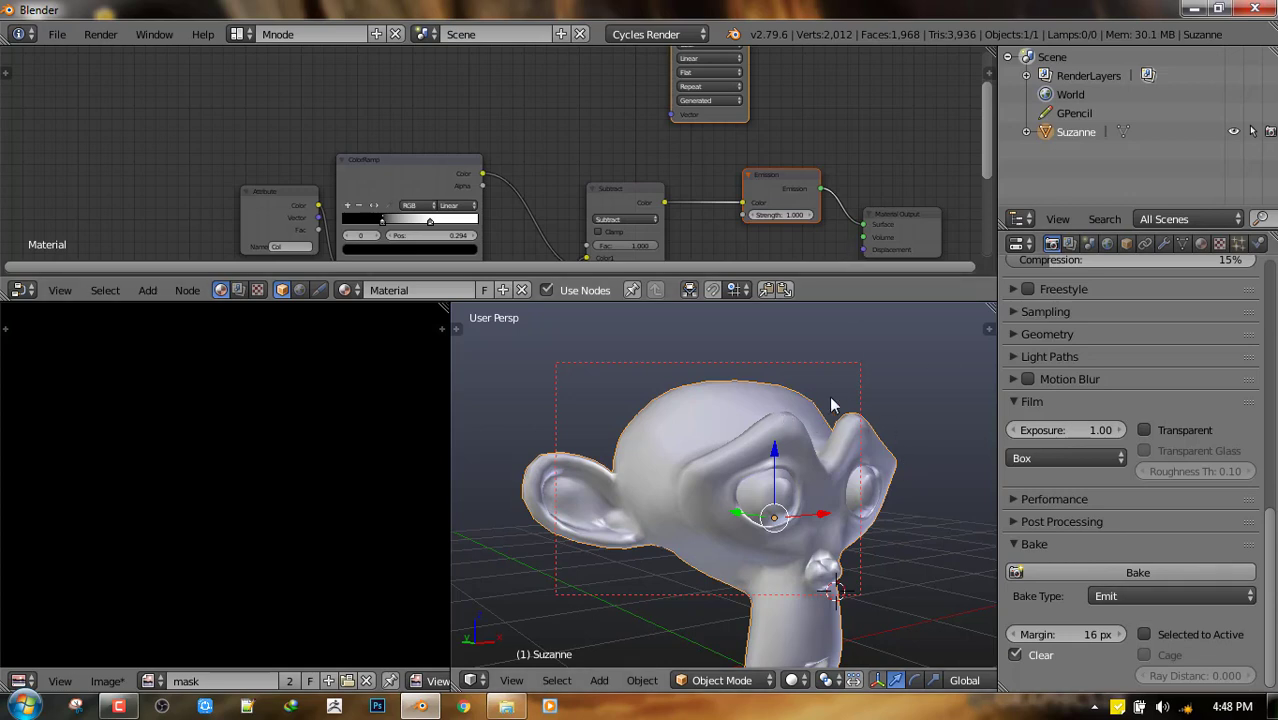
{"action": "mouse_move", "coordinate": [1178, 628]}
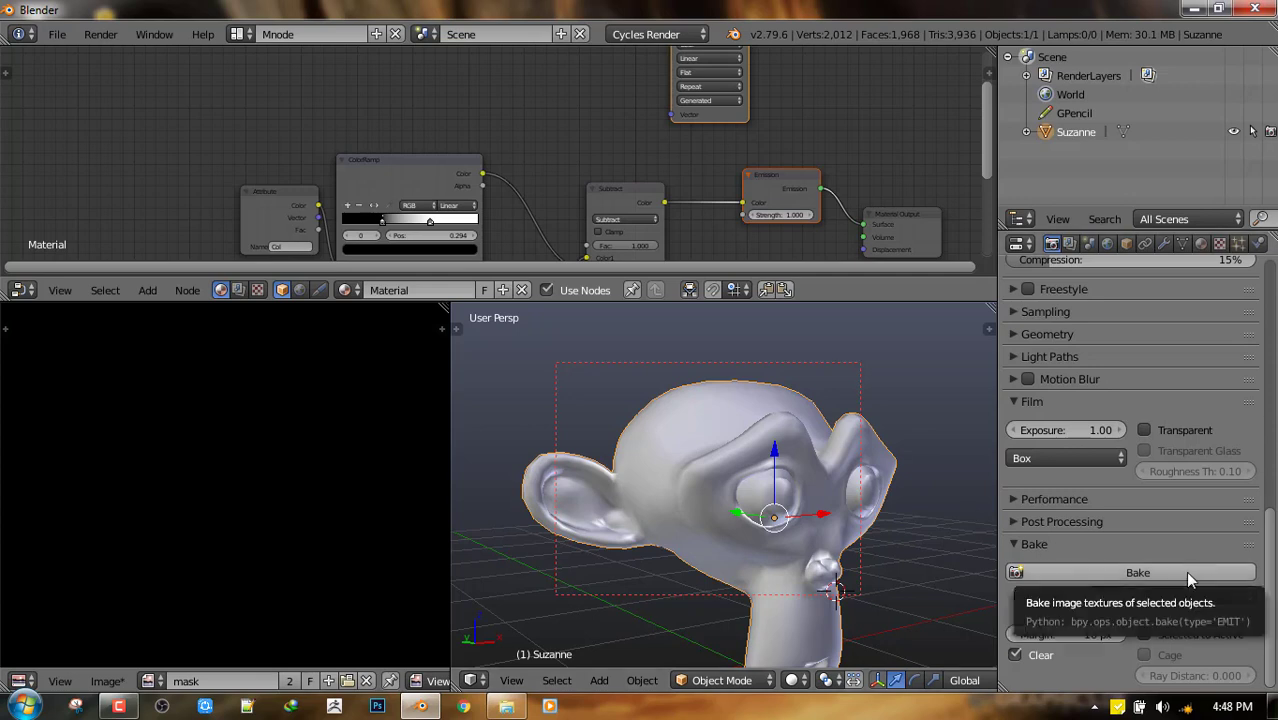
{"action": "left_click", "coordinate": [1137, 572]}
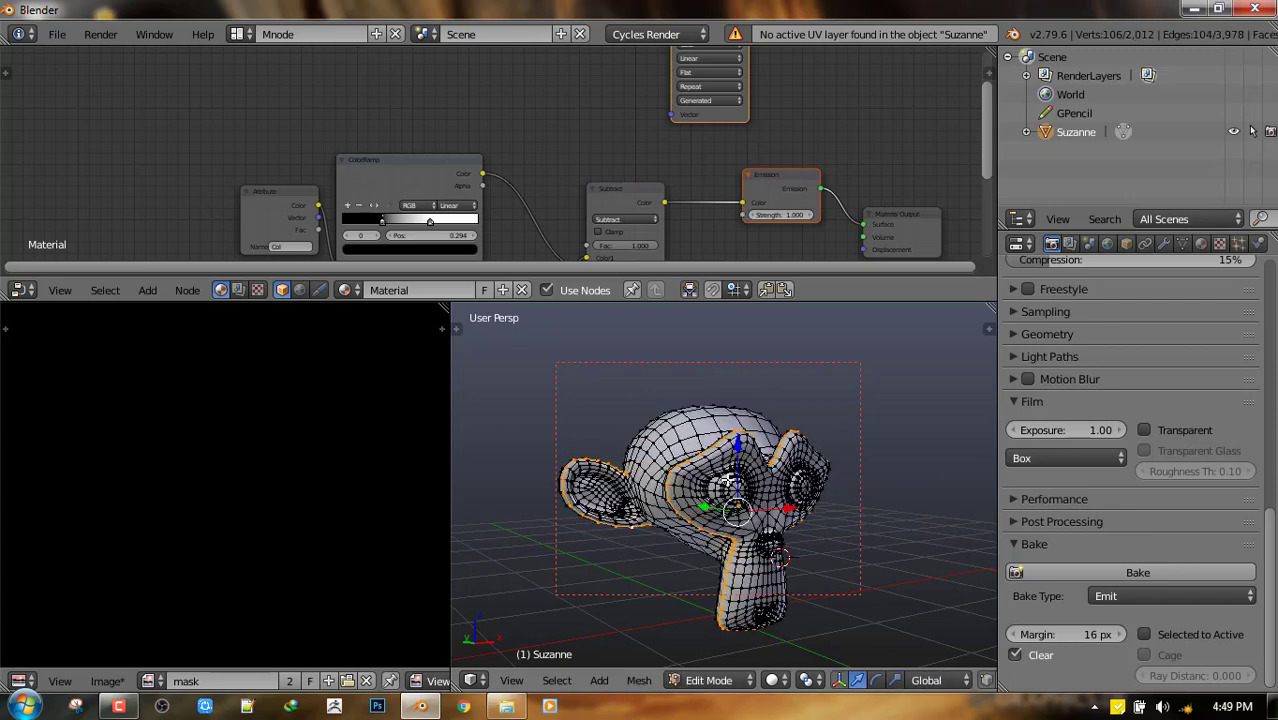
Step: Select all of Suzanne, unwrap with Smart UV Project, and bake again
{"action": "key", "text": "a"}
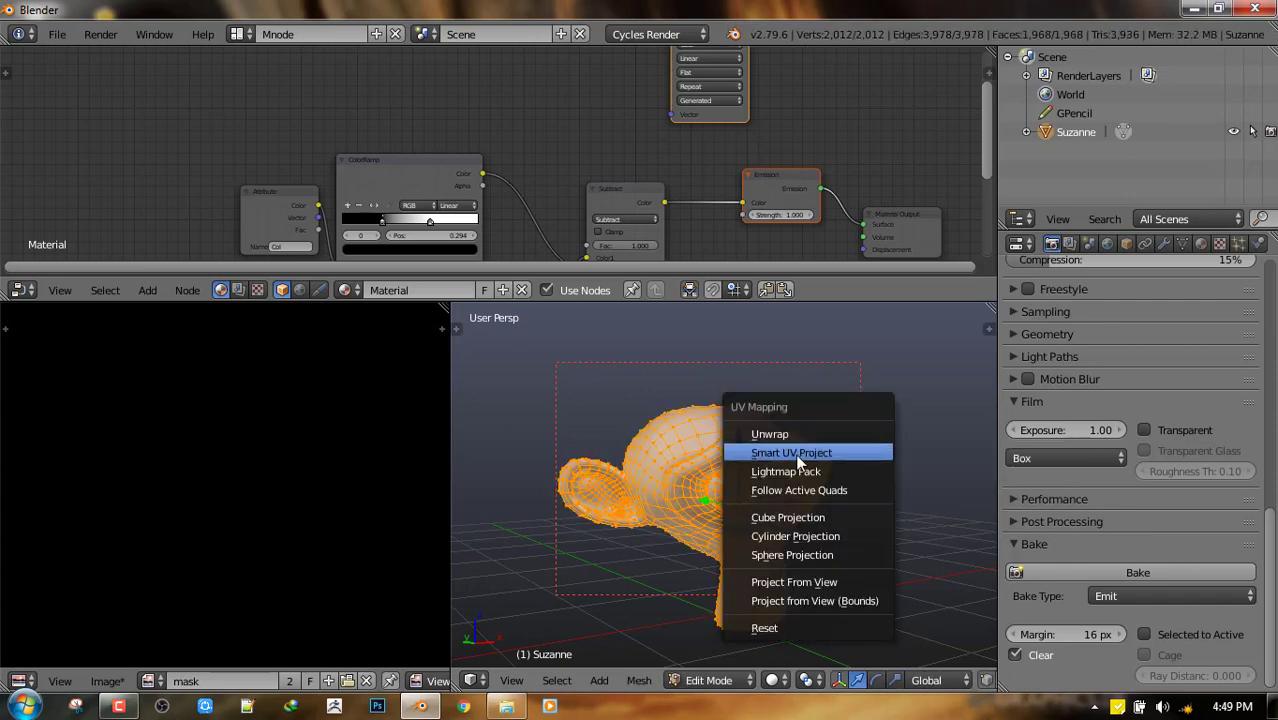
{"action": "left_click", "coordinate": [791, 452]}
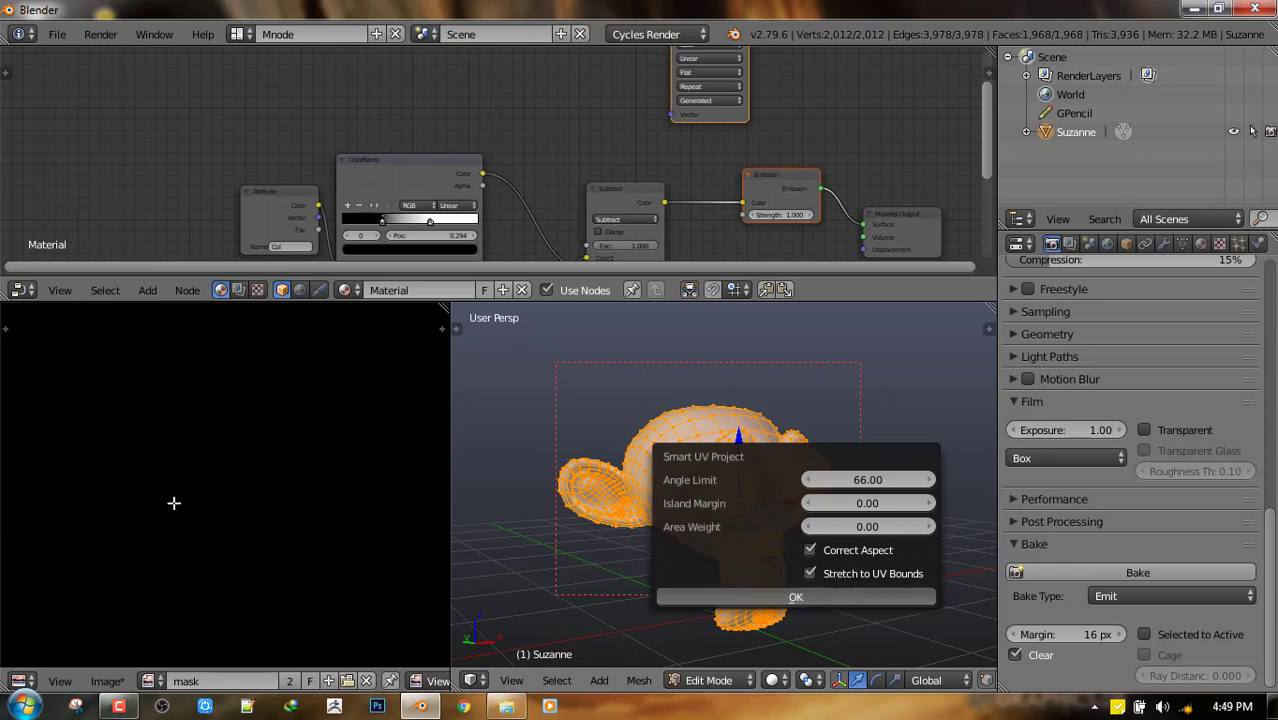
{"action": "left_click", "coordinate": [795, 596]}
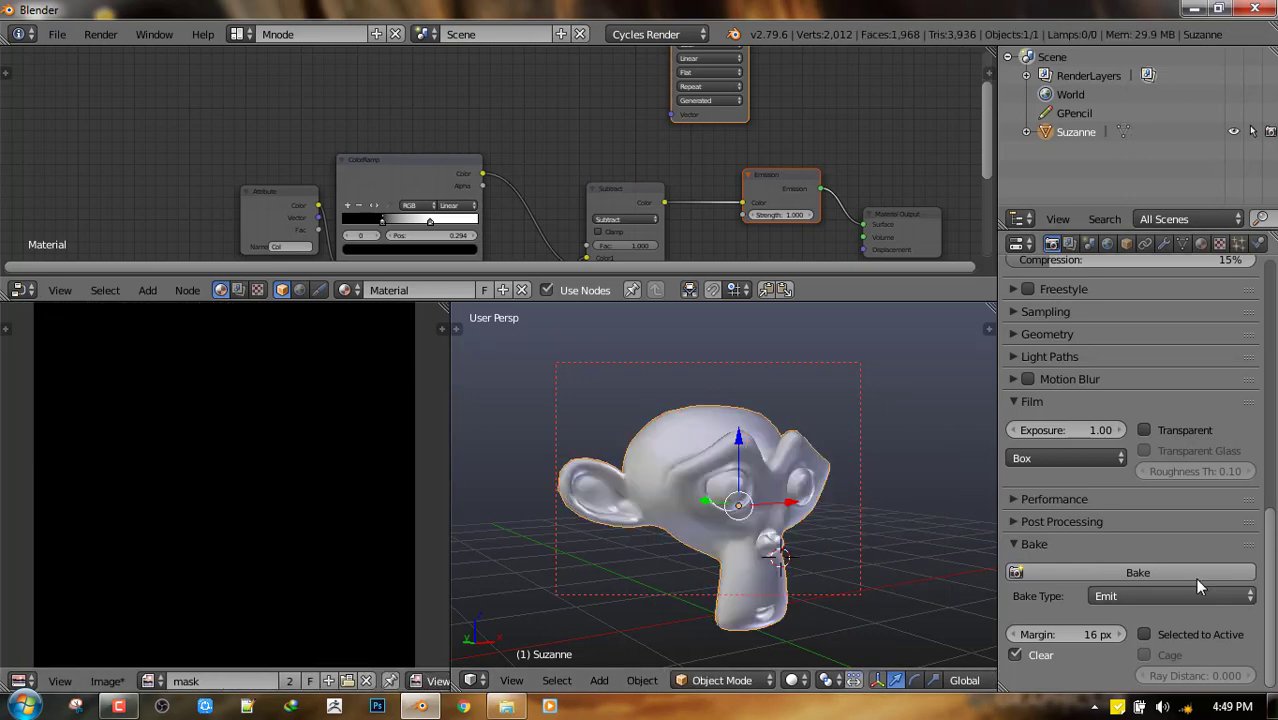
{"action": "left_click", "coordinate": [1137, 572]}
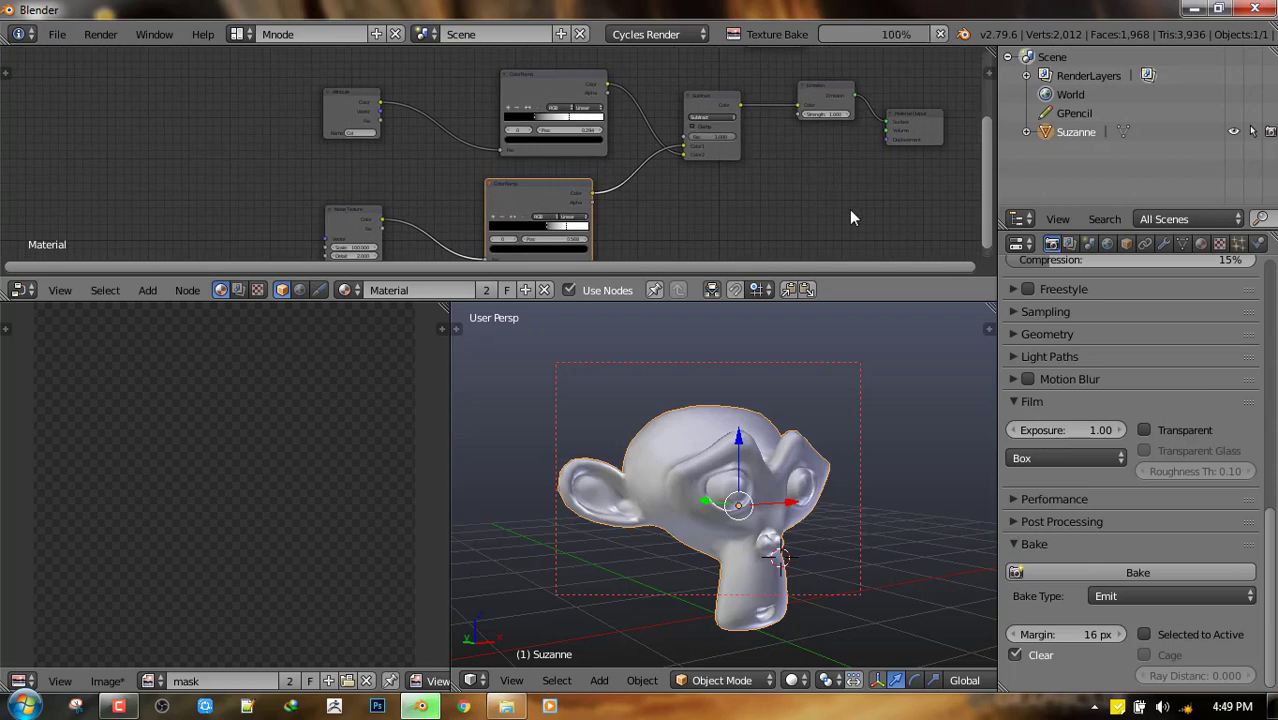
Step: Let the Emit texture bake reach 100%, then maximize the 3D viewport to full window
{"action": "left_click", "coordinate": [1137, 572]}
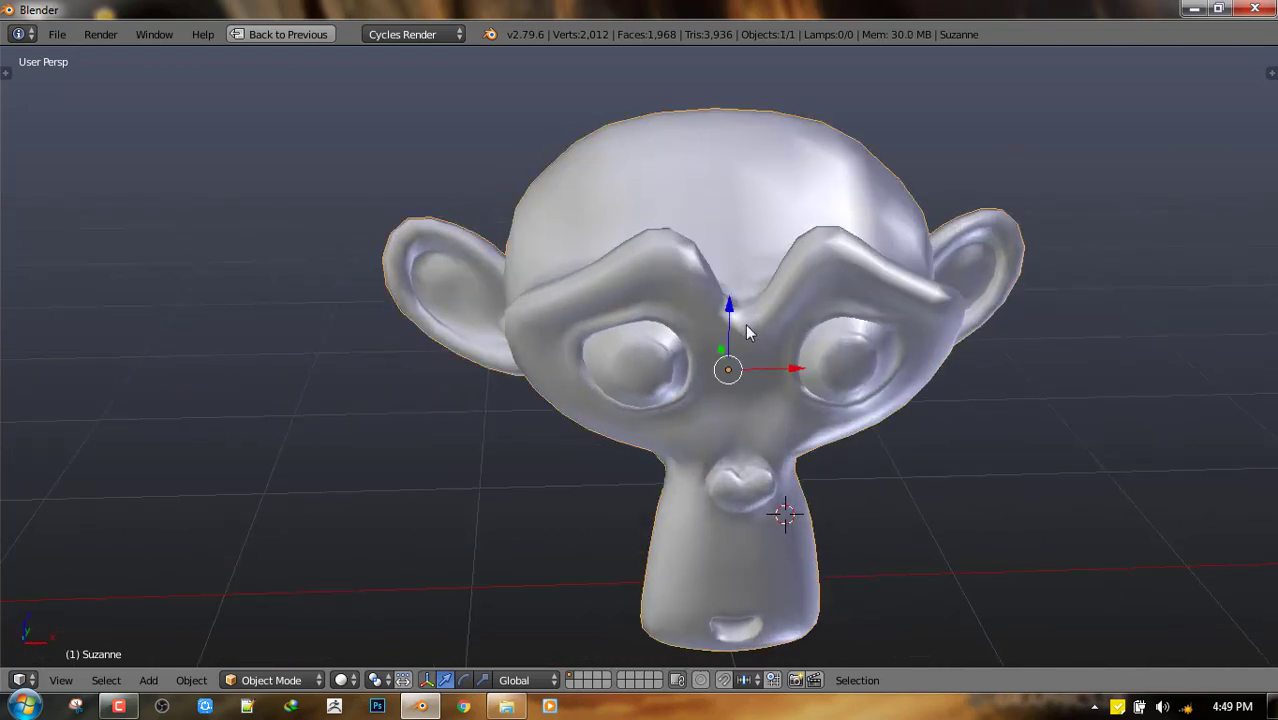
Step: Change viewport shading to show dark Suzanne with speckled light edge wear
{"action": "left_click", "coordinate": [288, 34]}
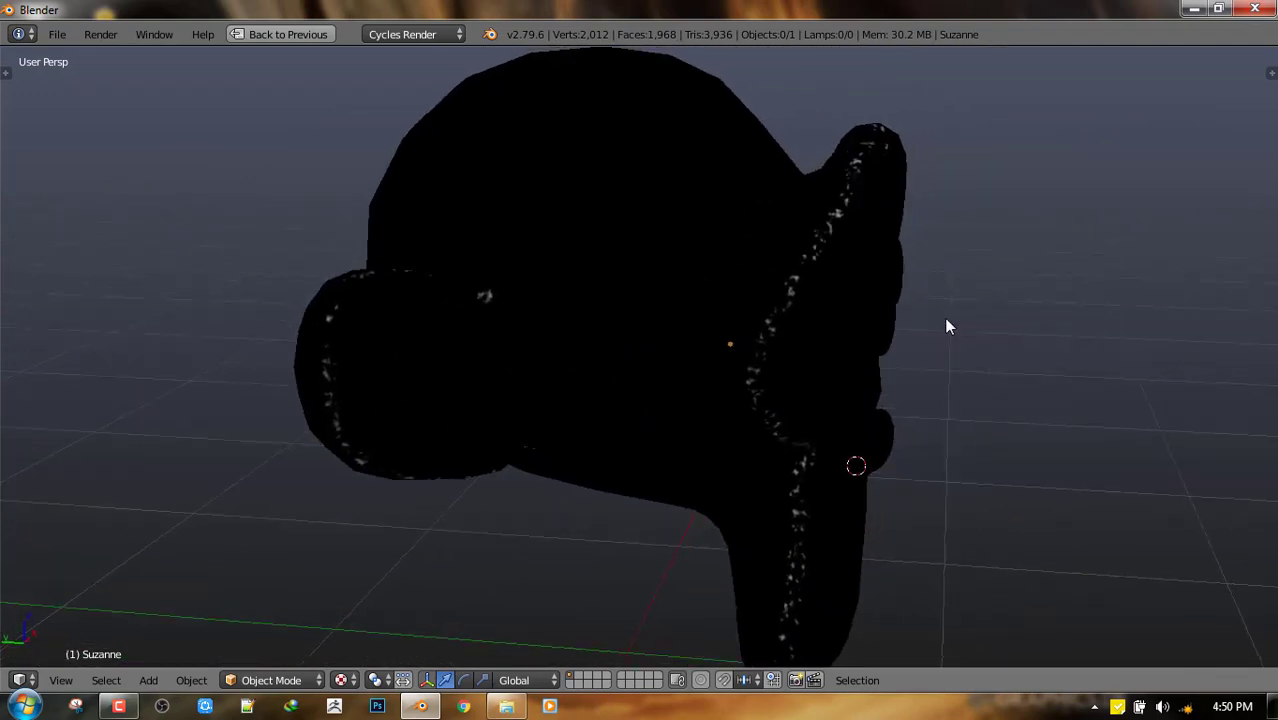
{"action": "left_click_drag", "start_coordinate": [949, 326], "coordinate": [837, 338]}
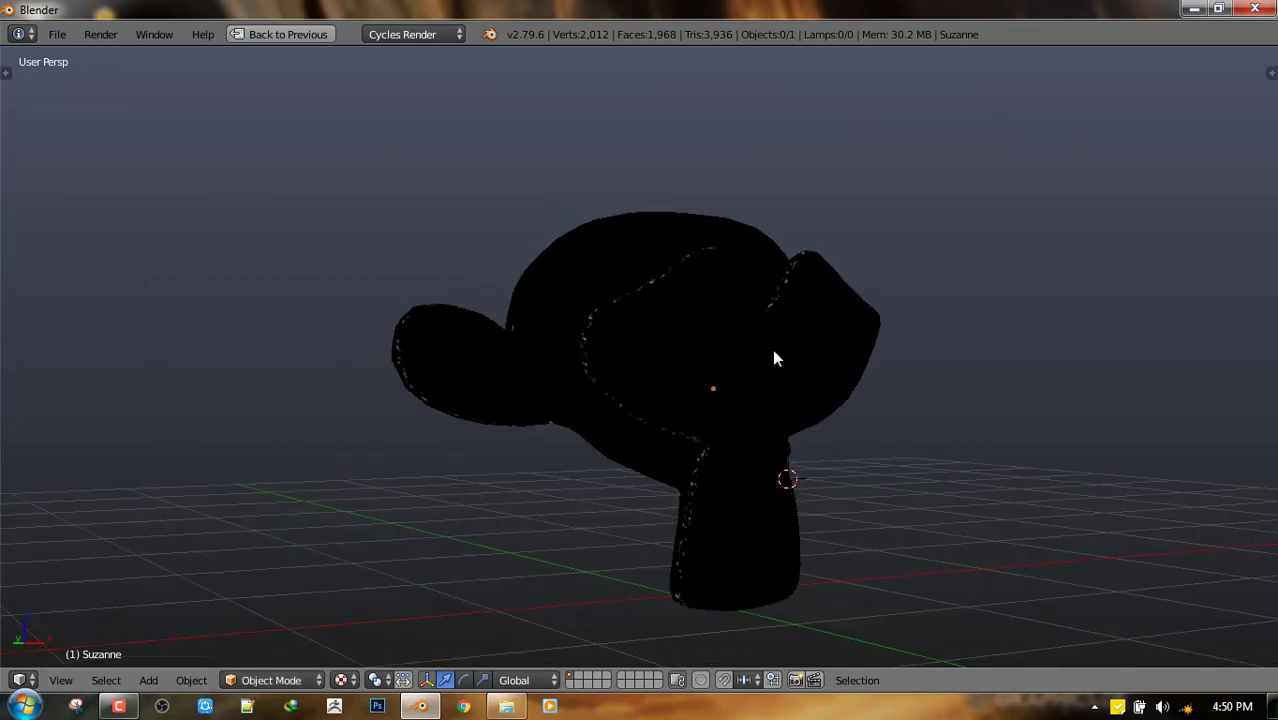
{"action": "mouse_move", "coordinate": [785, 358]}
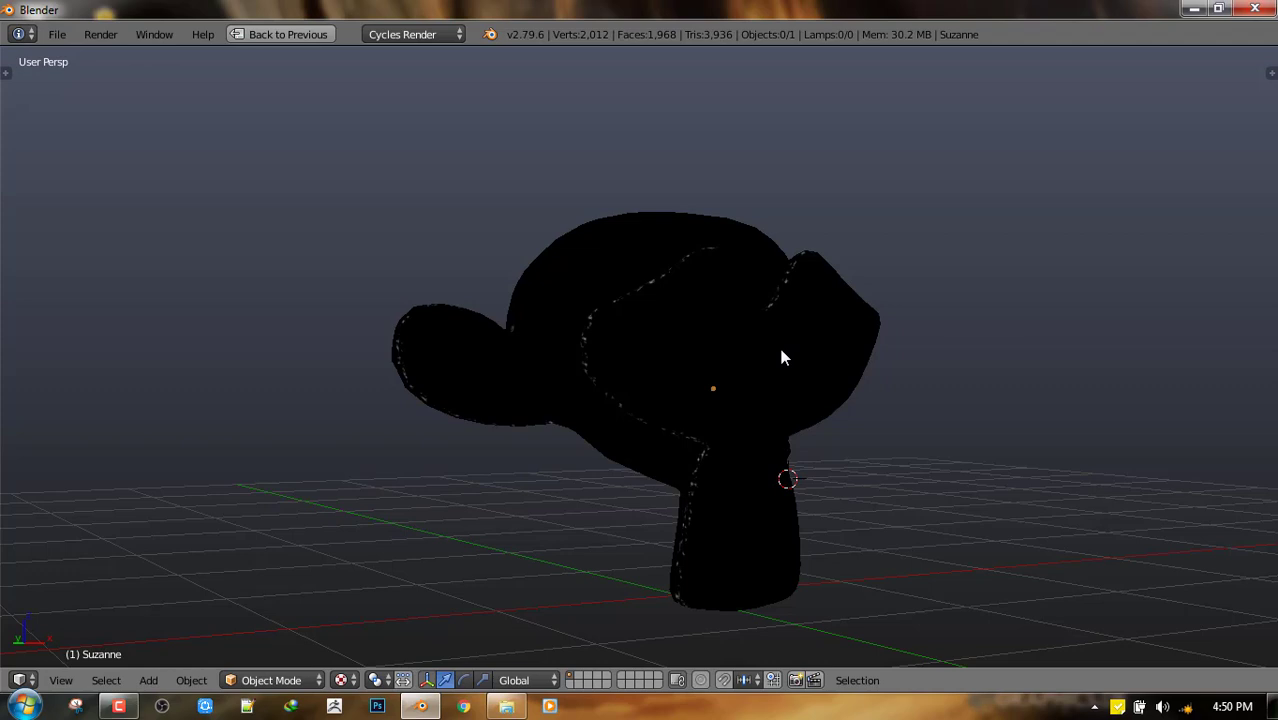
{"action": "mouse_move", "coordinate": [905, 387]}
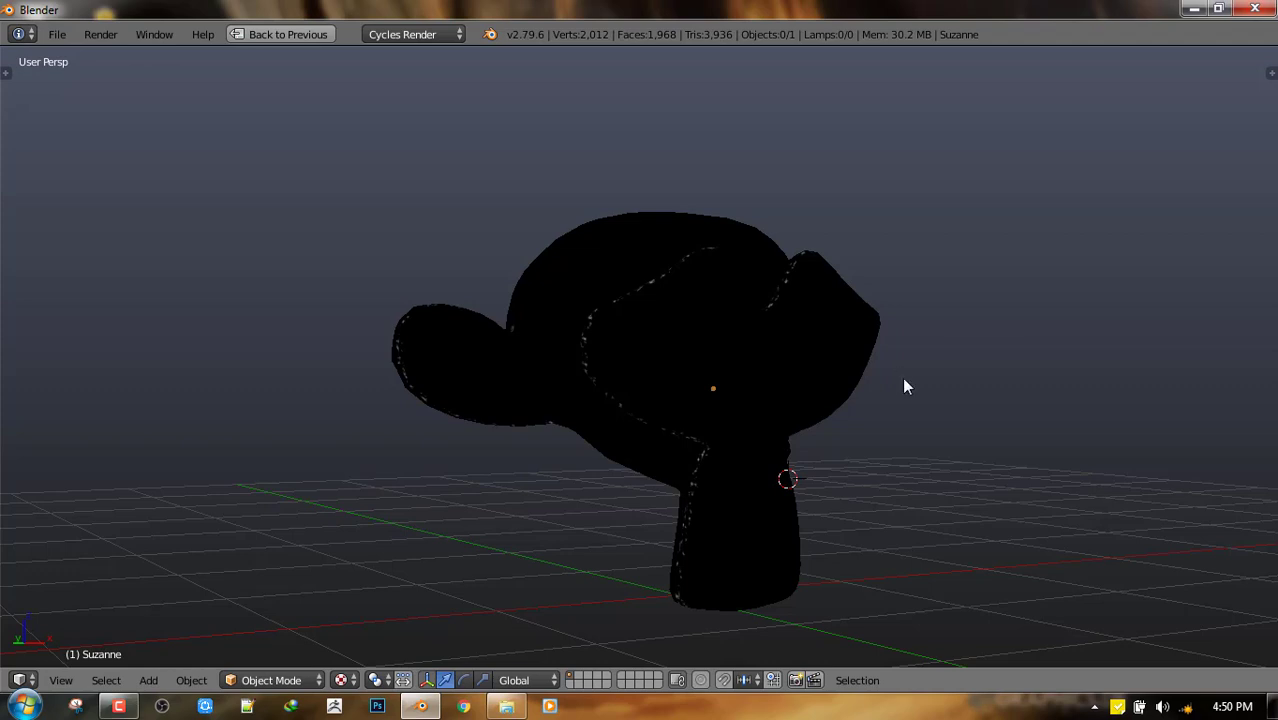